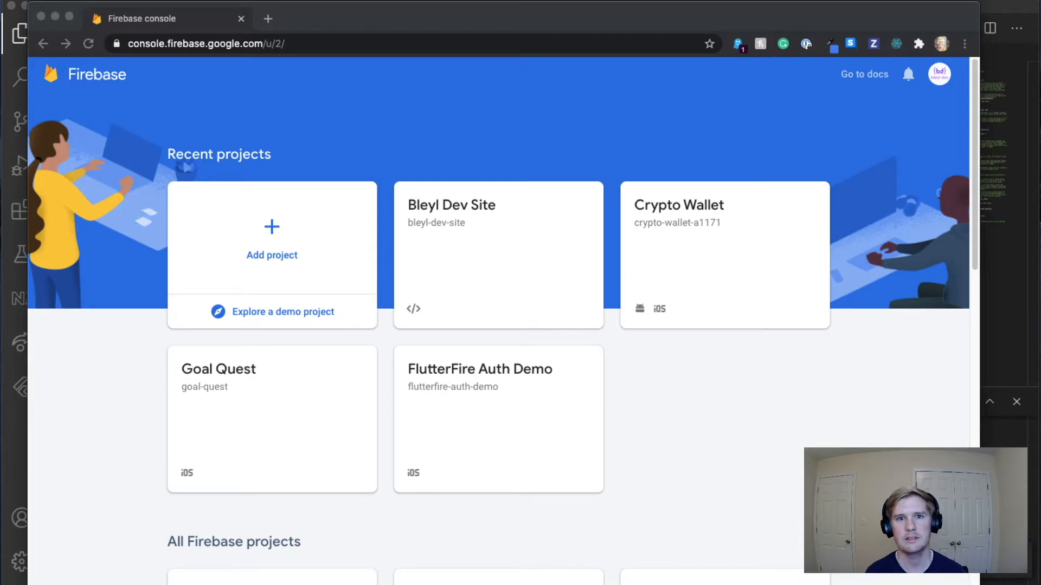
pyautogui.moveTo(324, 220)
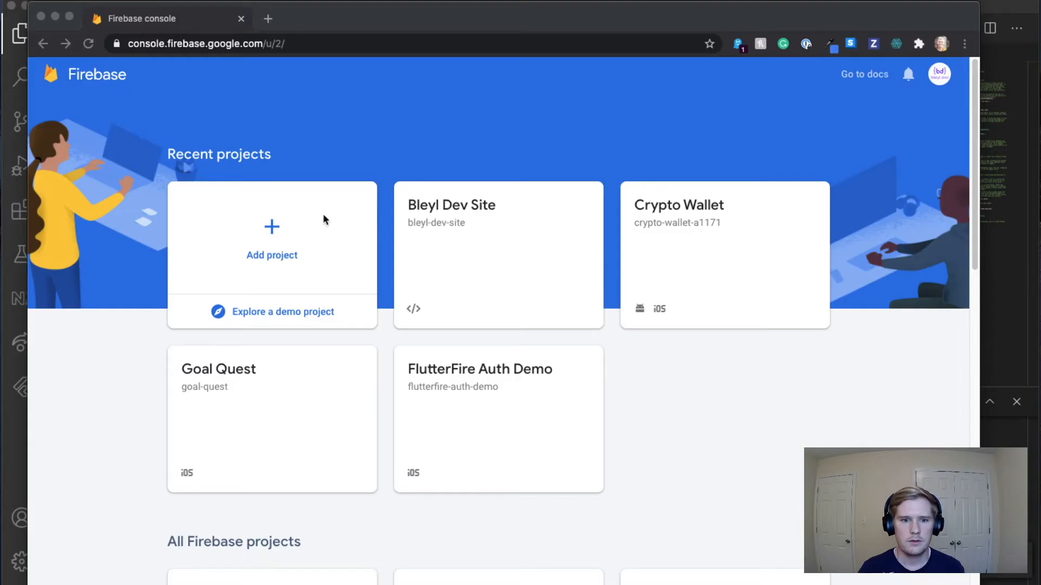
pyautogui.moveTo(6, 435)
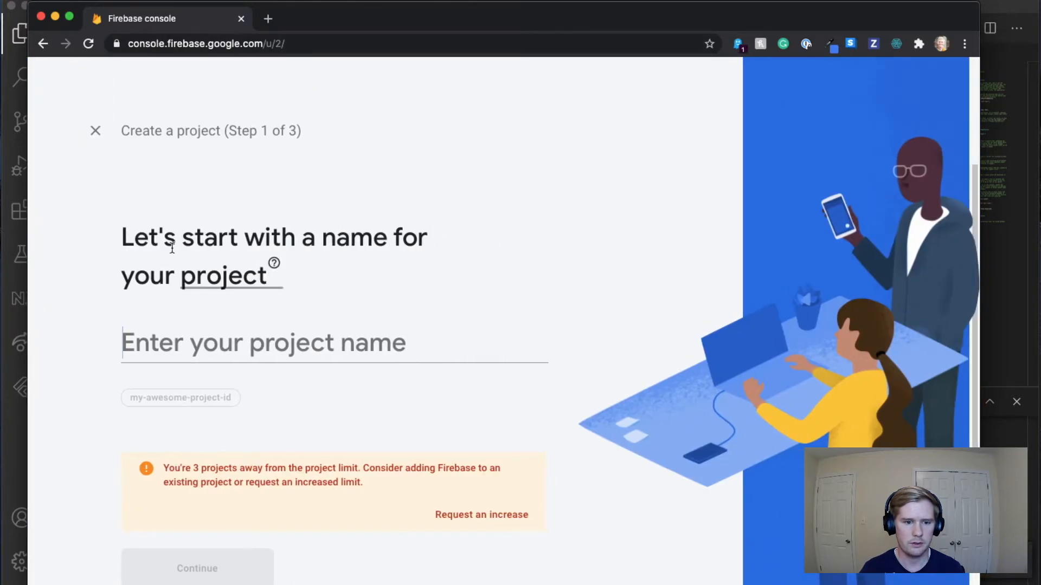
# Name the project web-app, choose Default Account for Firebase, and create it.
pyautogui.write('web_')
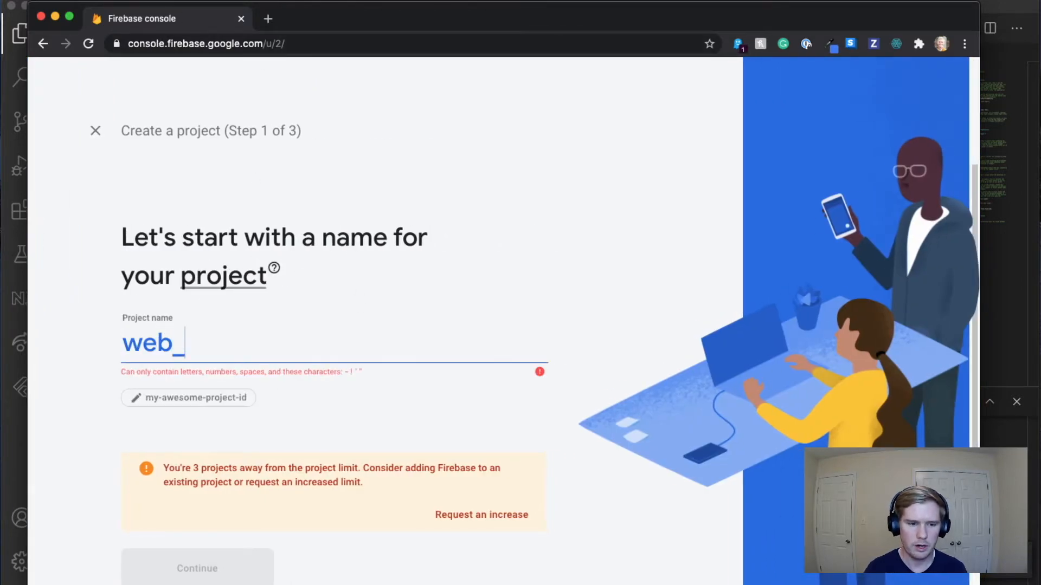
pyautogui.write('-app')
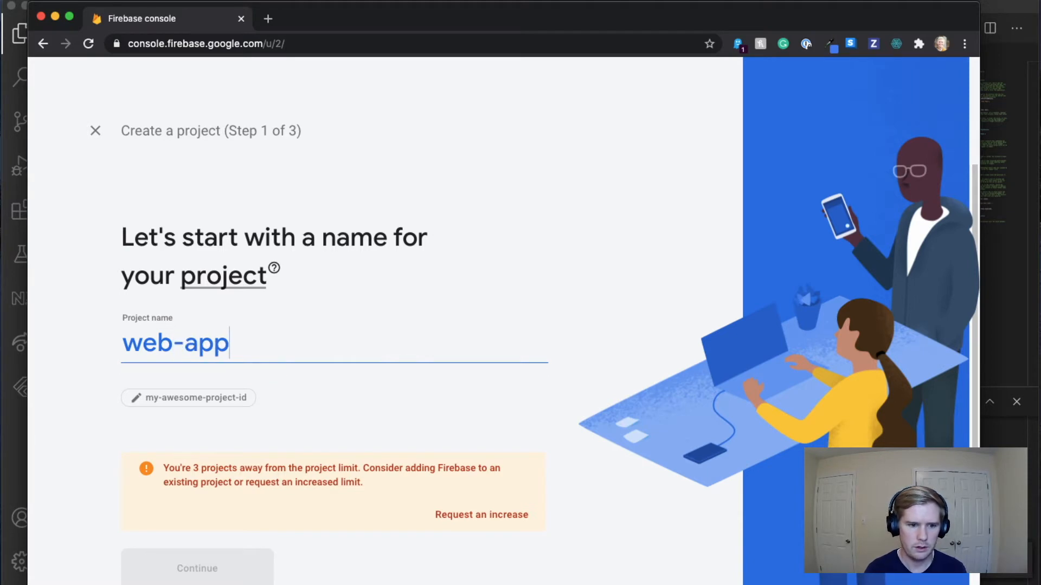
pyautogui.click(196, 568)
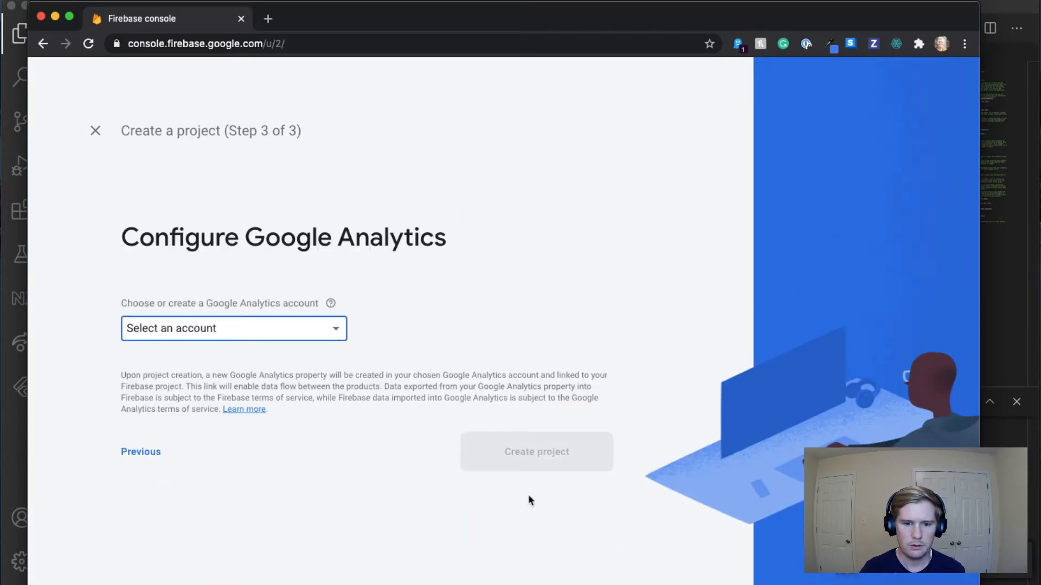
pyautogui.click(233, 328)
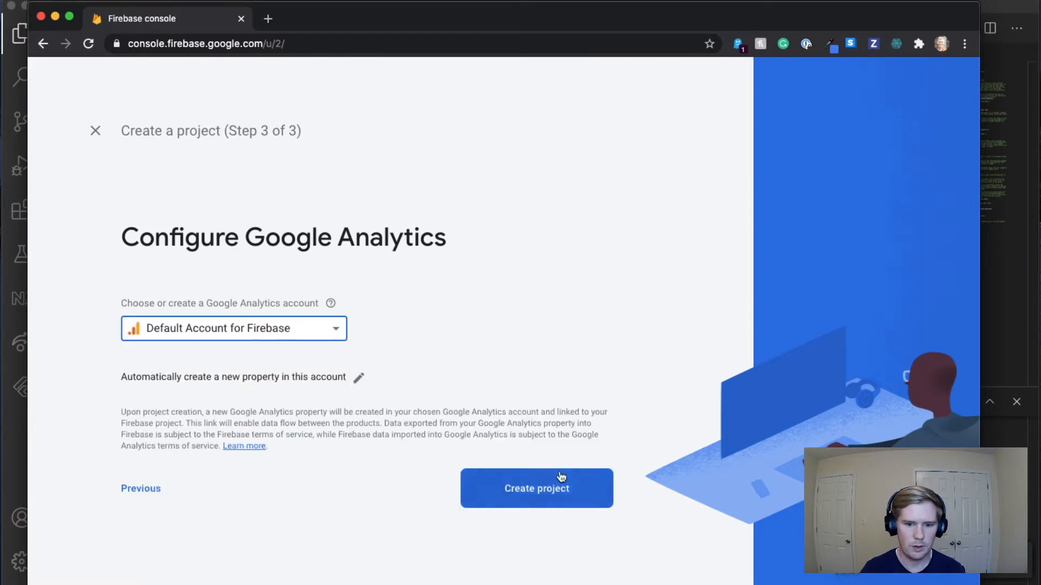
pyautogui.click(536, 489)
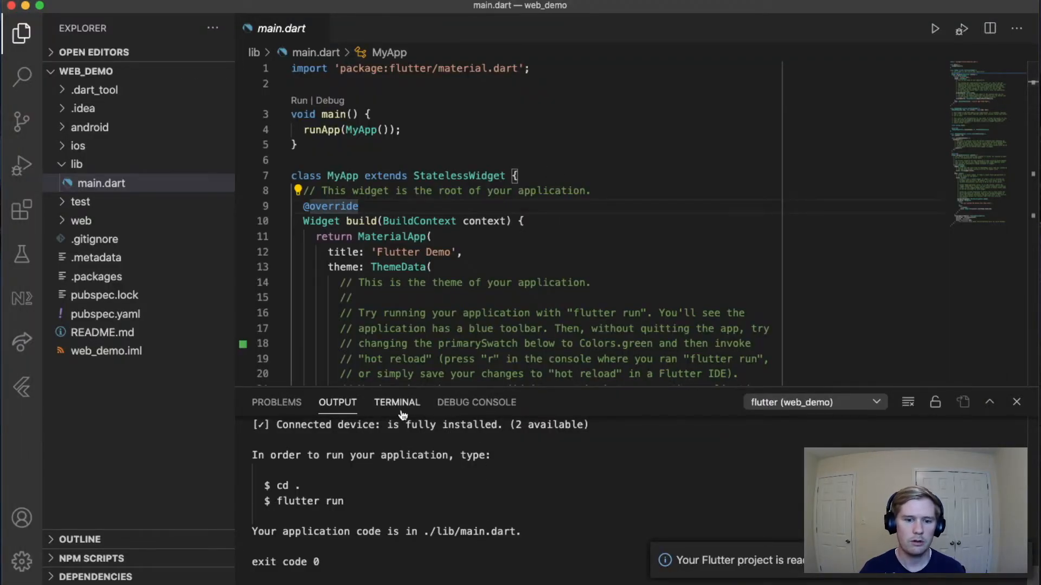
# Enter npm install -g firebase-tools in the integrated terminal.
pyautogui.click(397, 402)
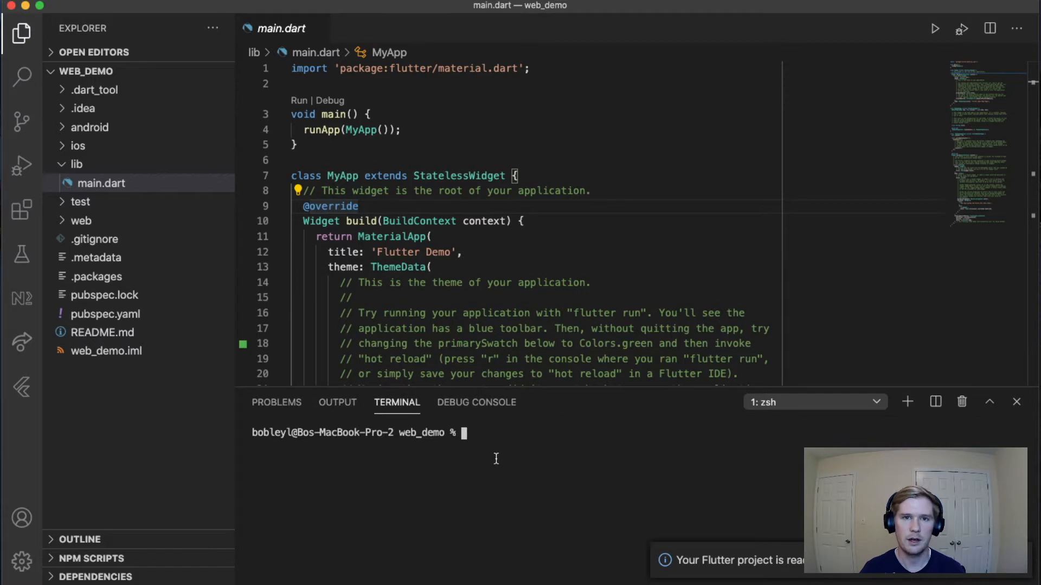
pyautogui.write('npm install -g firebase-tools')
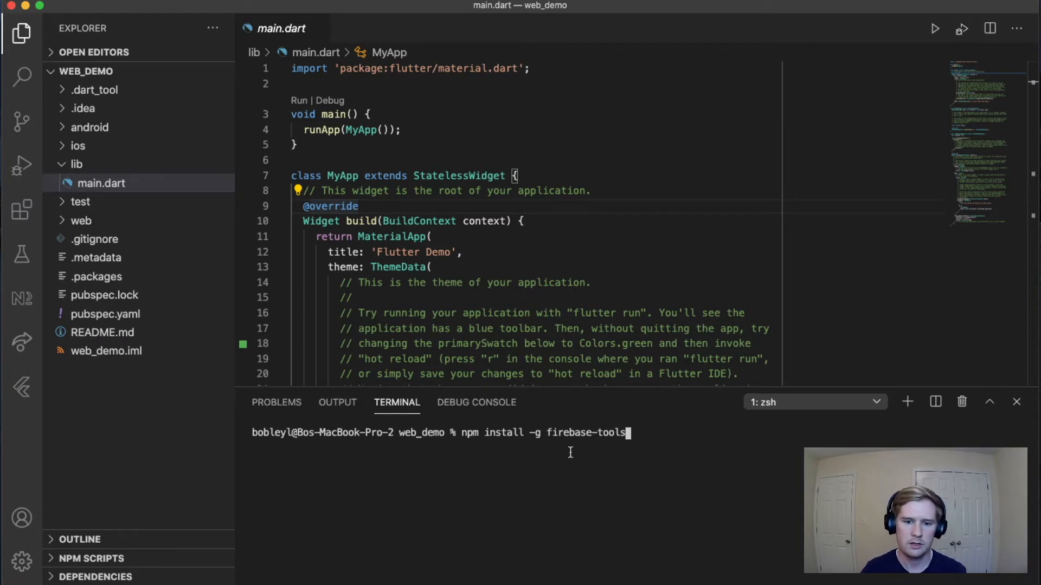
pyautogui.moveTo(474, 439)
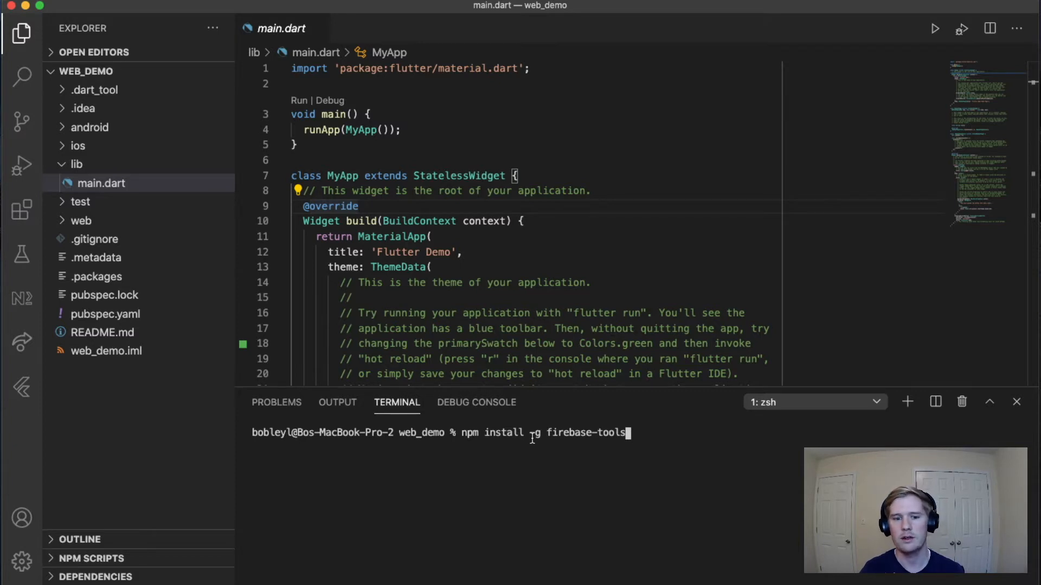
pyautogui.moveTo(536, 451)
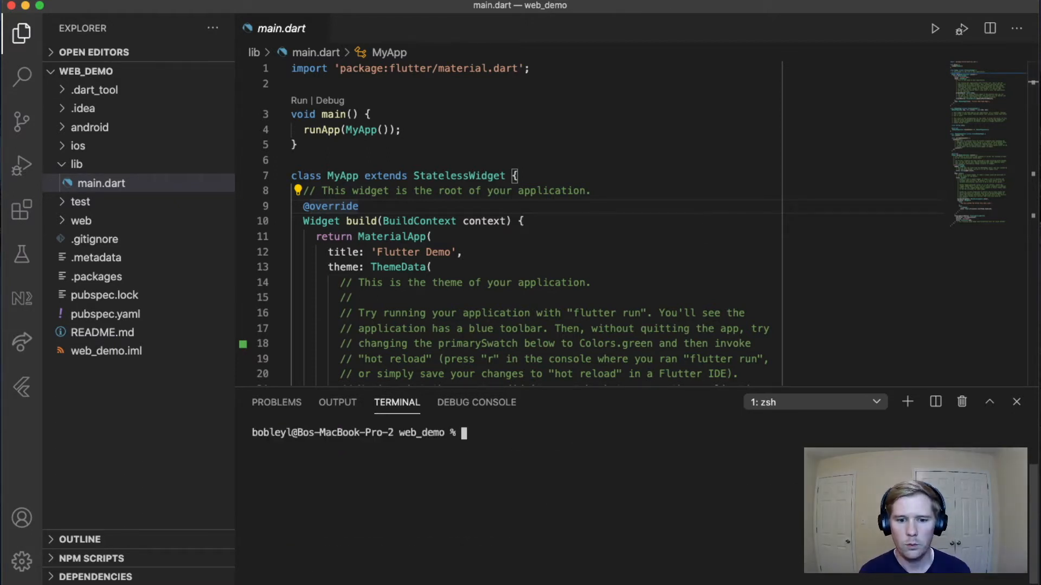
# Enter the firebase login command in the web_demo terminal.
pyautogui.write('firebase')
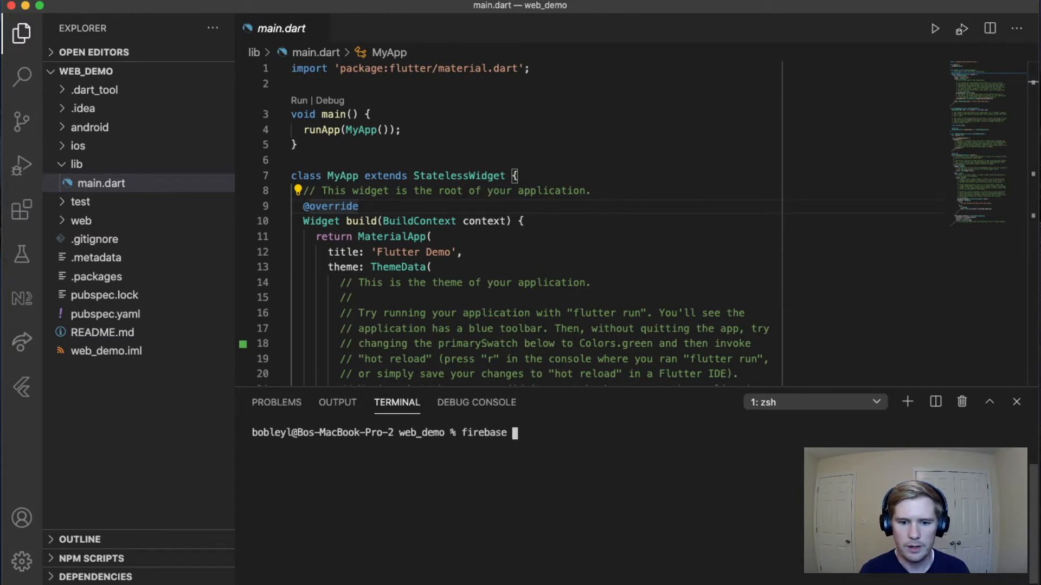
pyautogui.write('login')
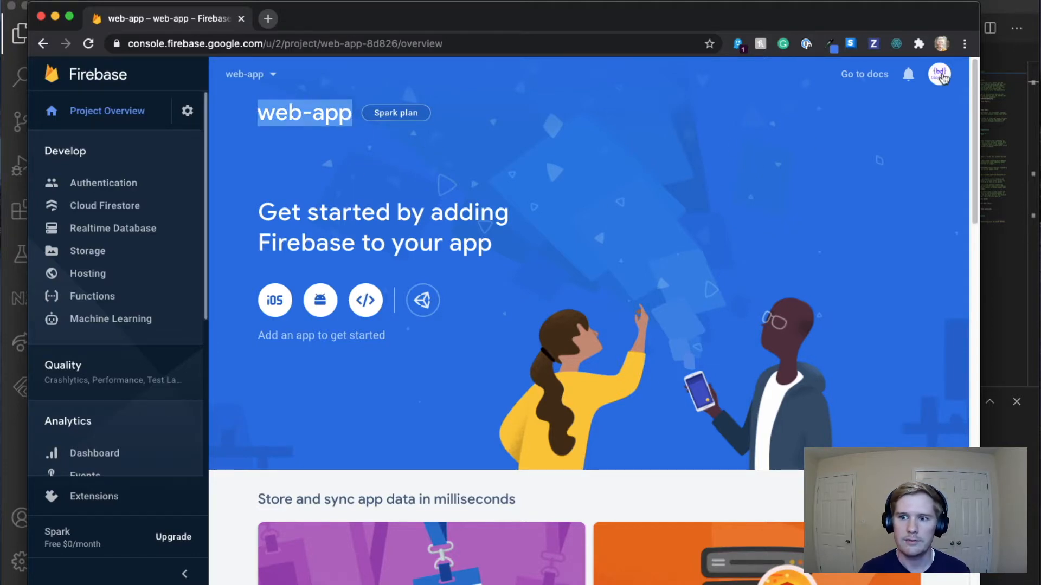
pyautogui.moveTo(800, 269)
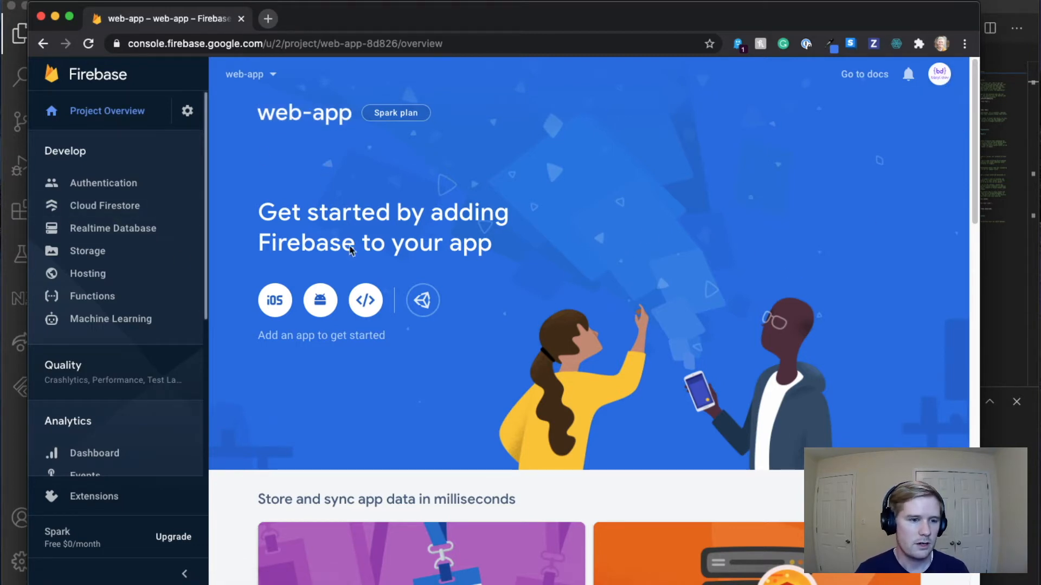
pyautogui.moveTo(92, 295)
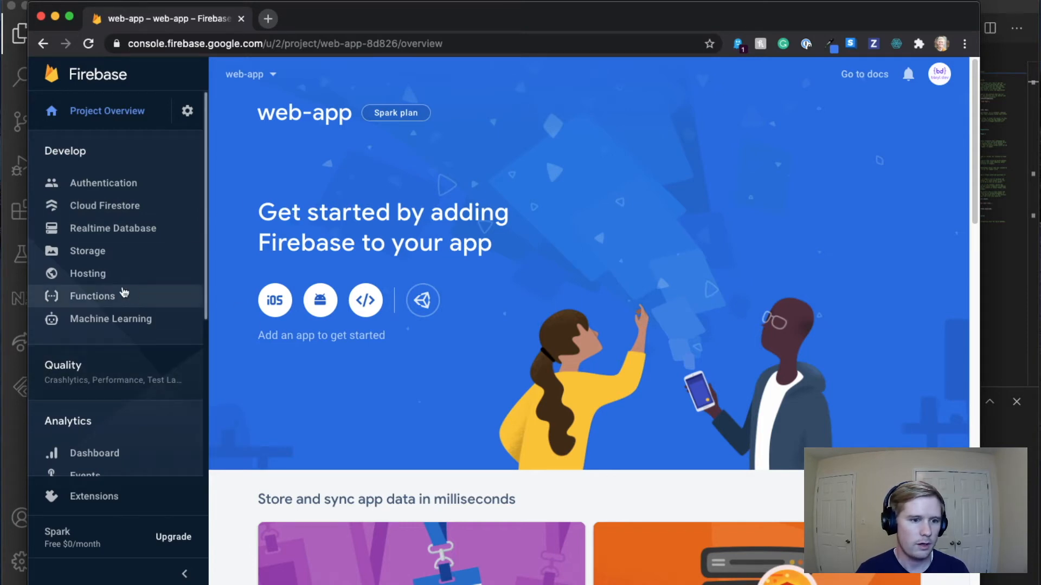
# Go to the Hosting section of the web-app project.
pyautogui.click(87, 273)
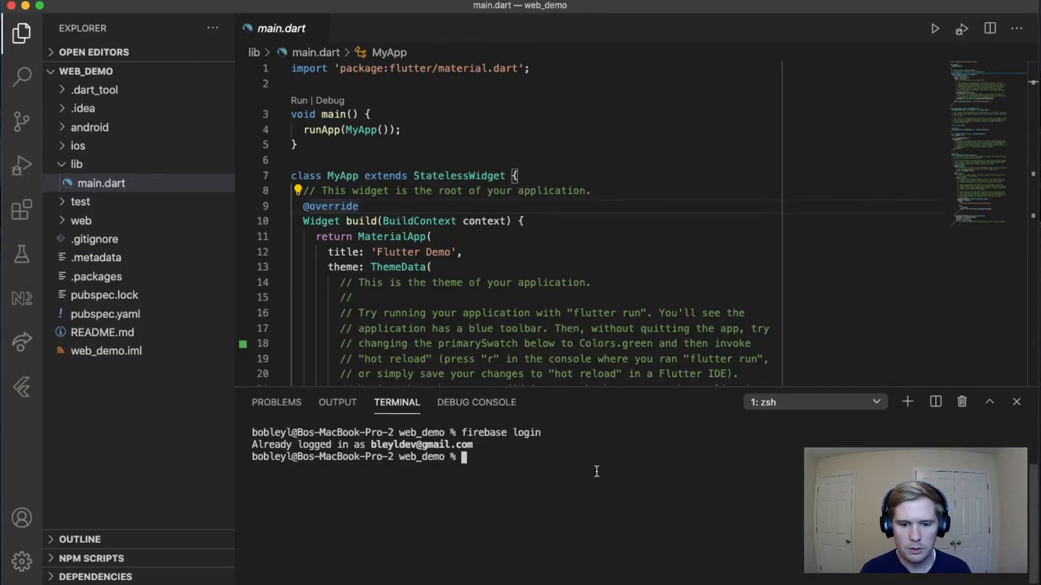
# Run flutter build web and view the resulting build/web folder.
pyautogui.write('flutter web build')
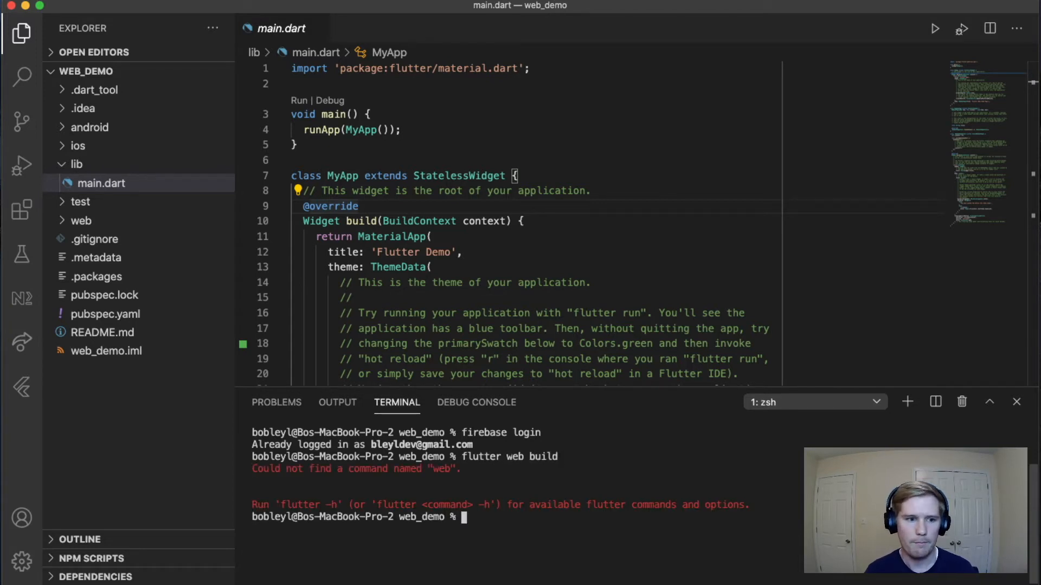
pyautogui.write('f')
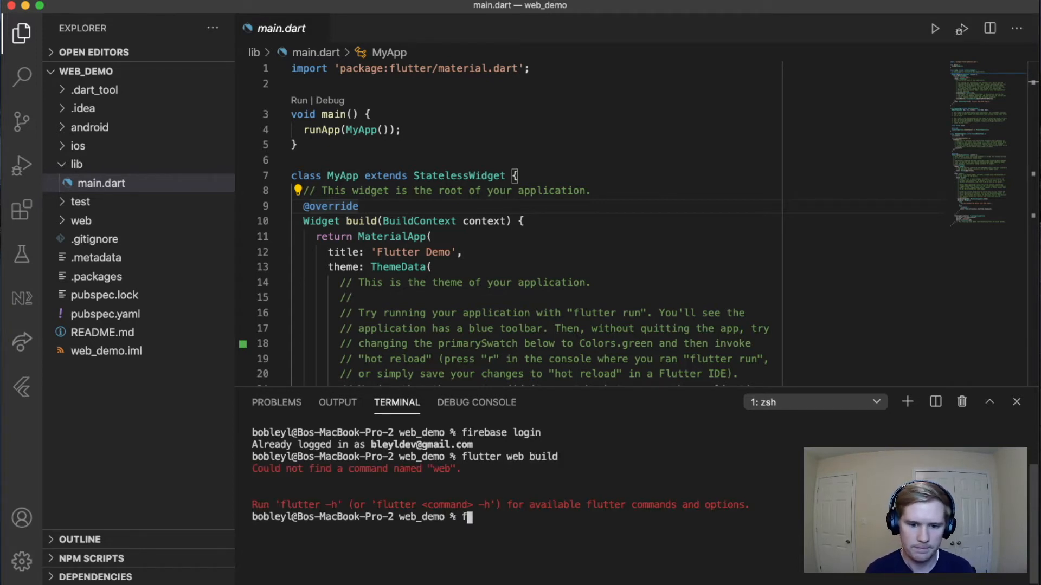
pyautogui.write('lutter build web')
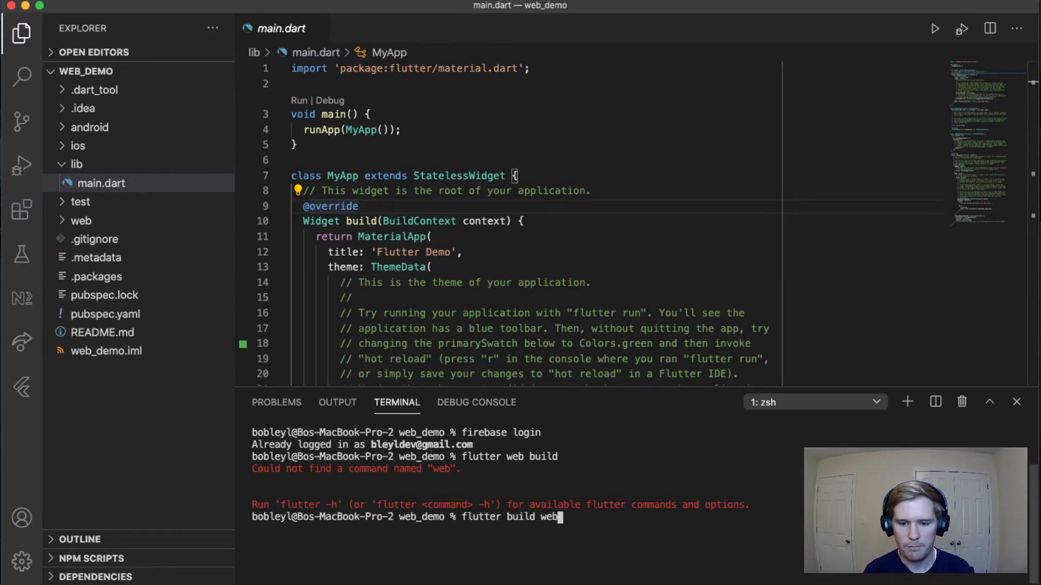
pyautogui.press('enter')
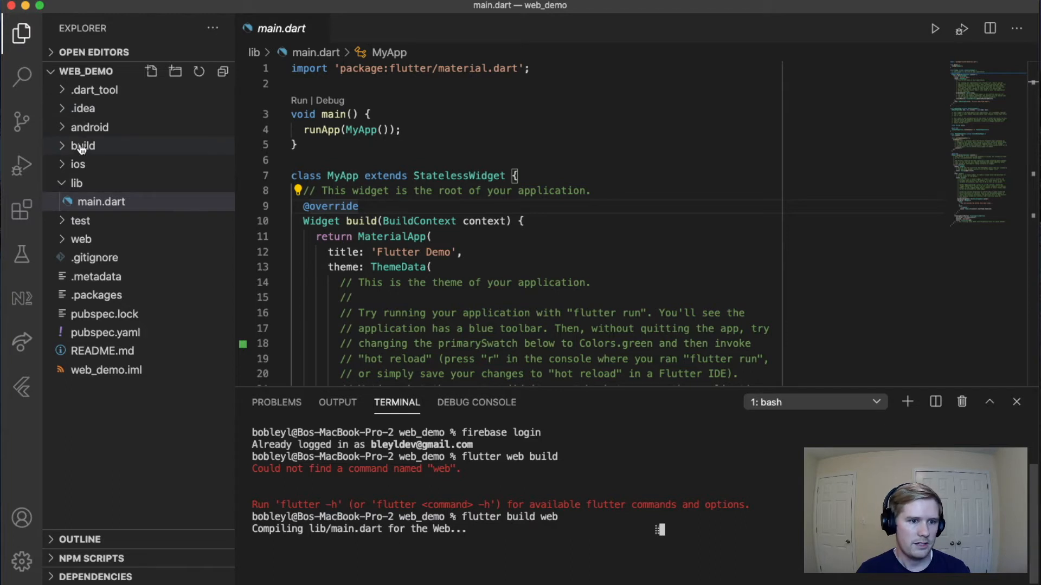
pyautogui.click(83, 145)
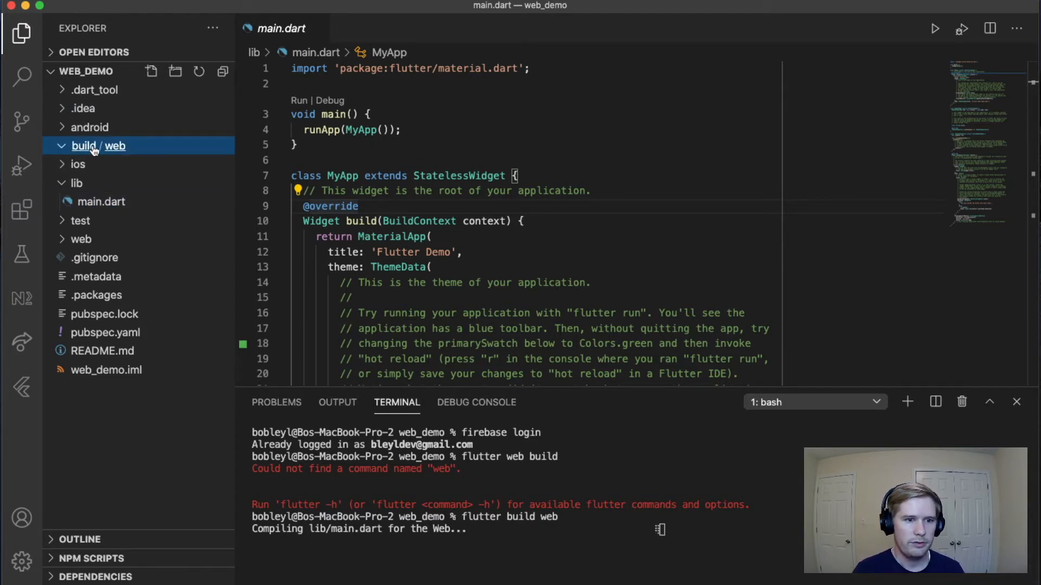
pyautogui.moveTo(119, 149)
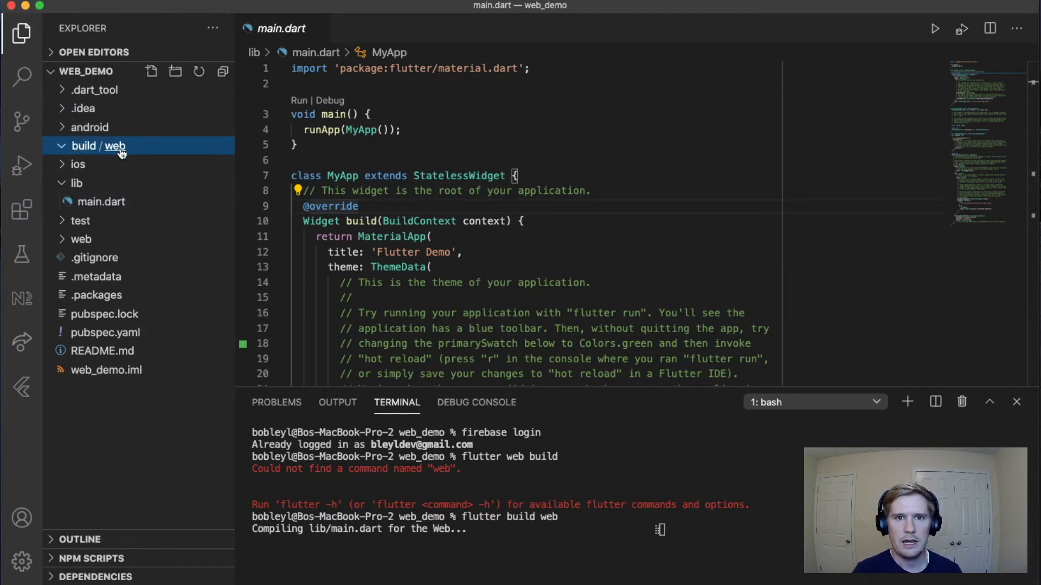
pyautogui.moveTo(119, 150)
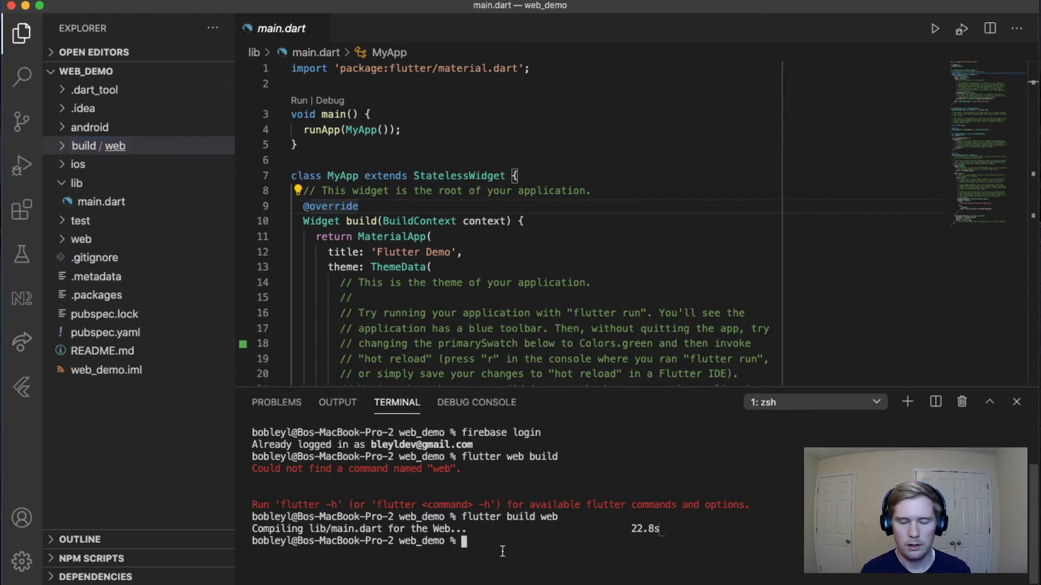
# Run firebase init and select Hosting as the feature to set up.
pyautogui.write('firebase init')
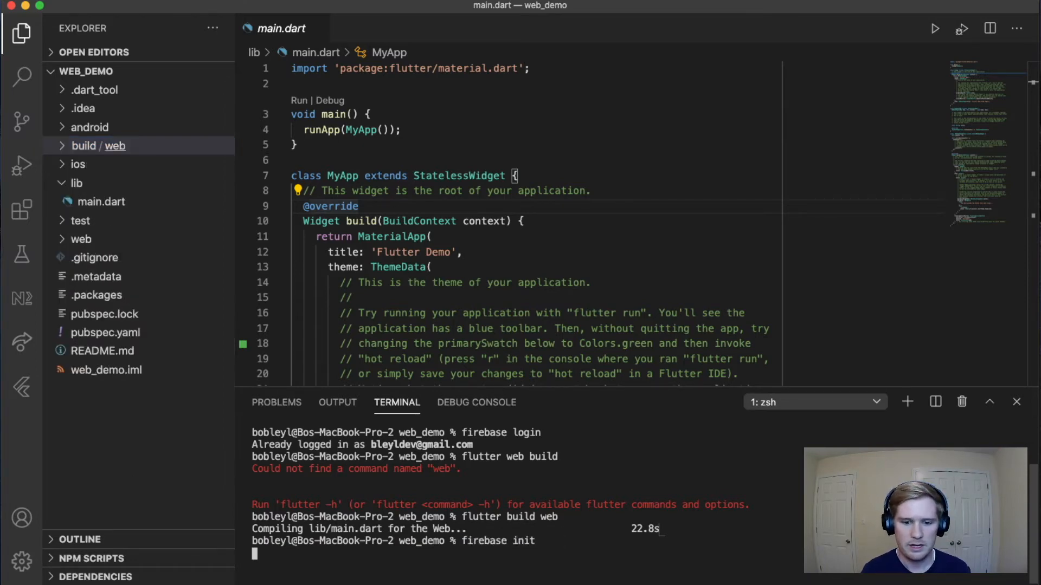
pyautogui.press('enter')
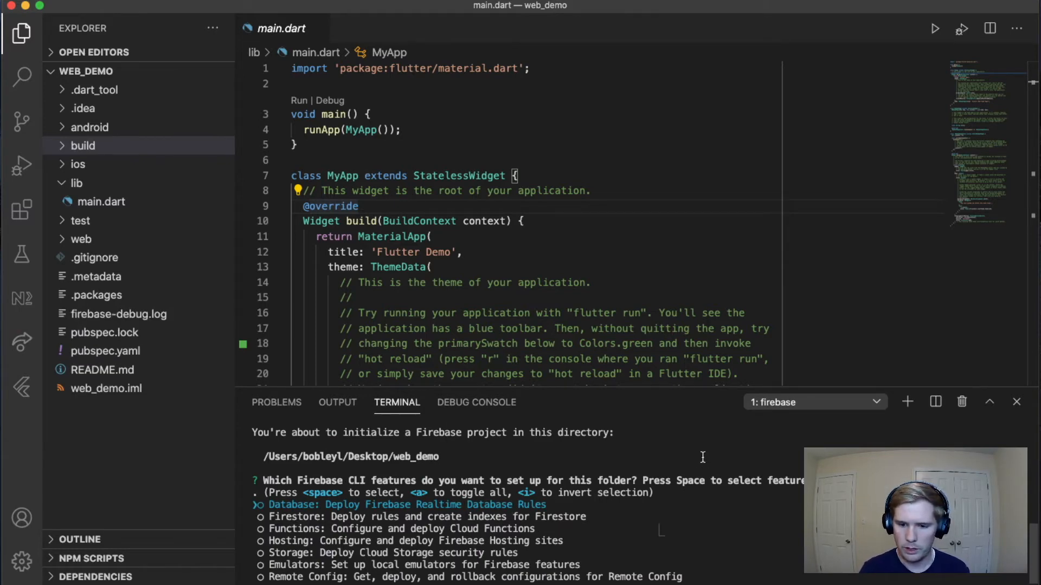
pyautogui.press('down')
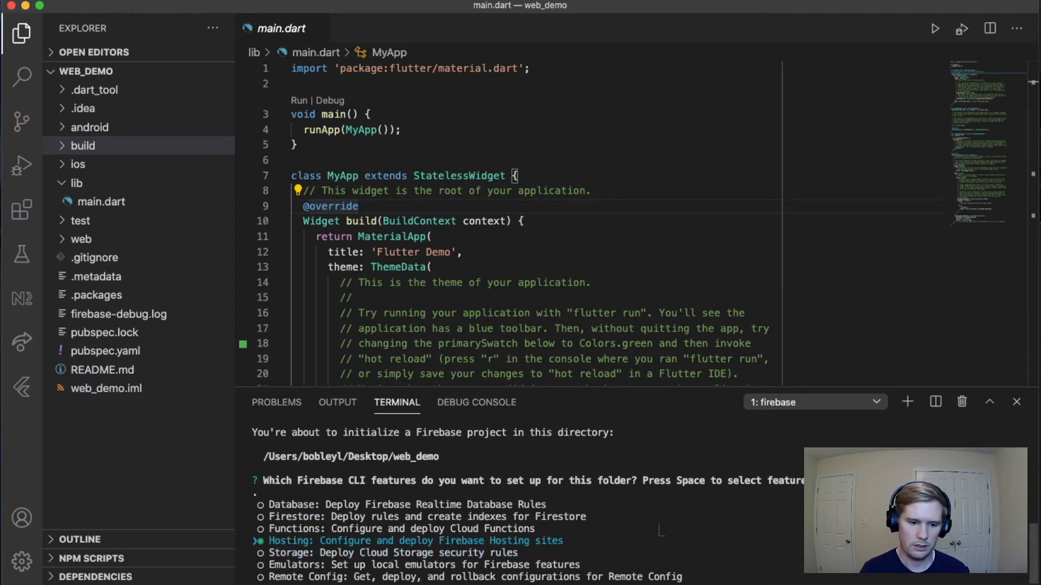
pyautogui.press('enter')
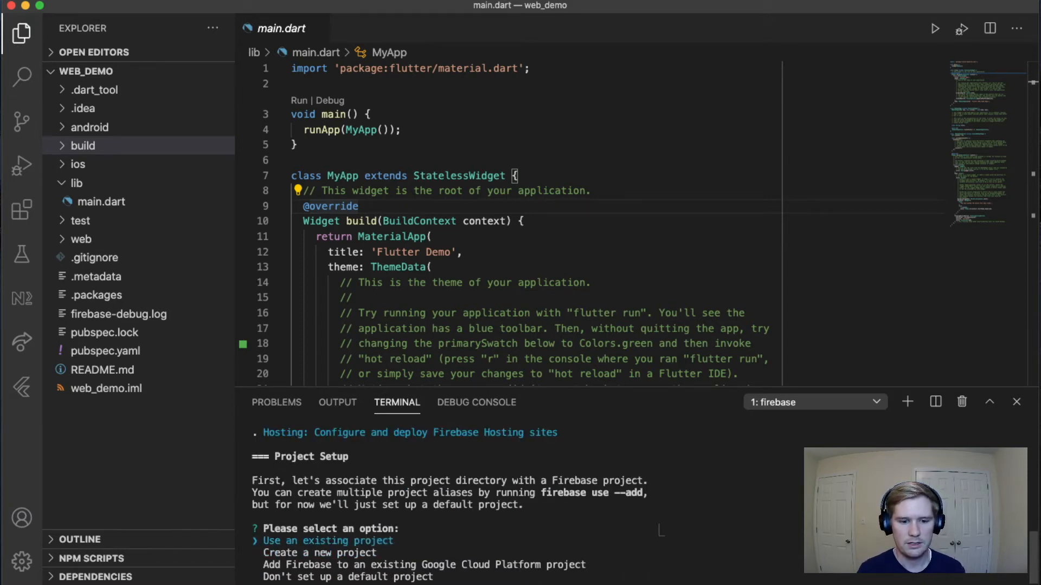
# Choose Use an existing project and browse the Firebase project list.
pyautogui.press('down')
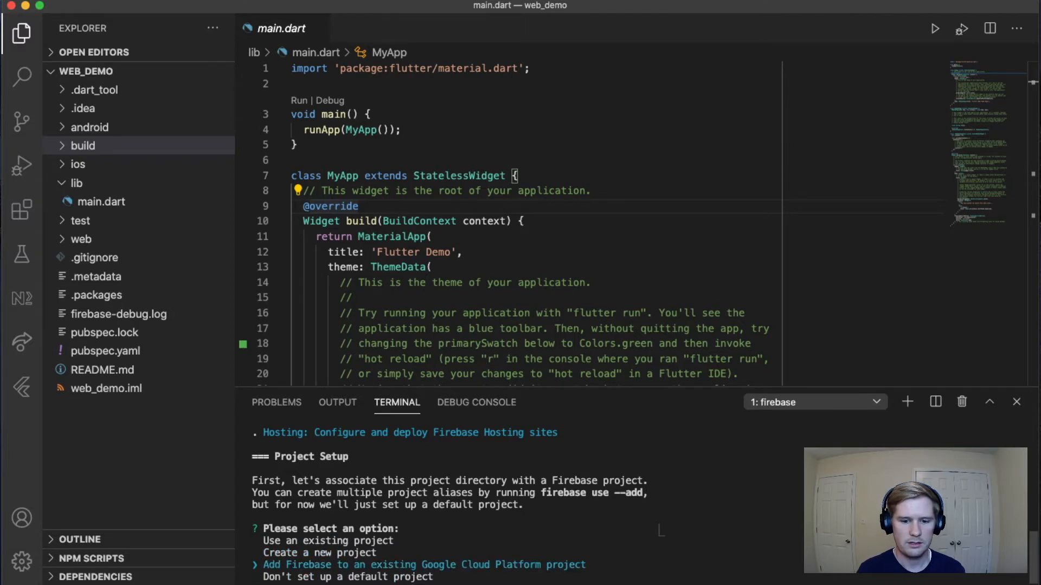
pyautogui.press('up')
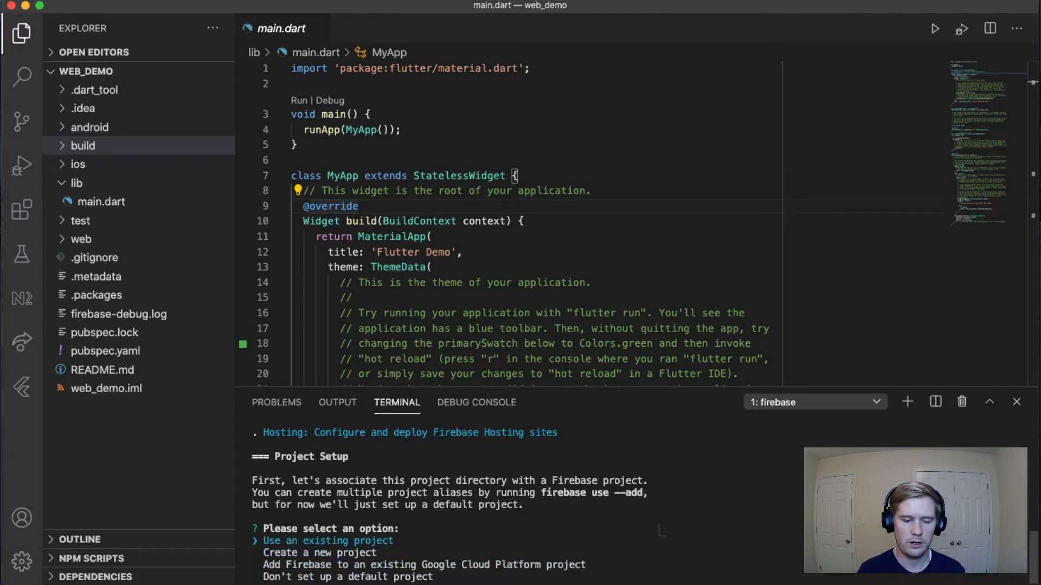
pyautogui.press('enter')
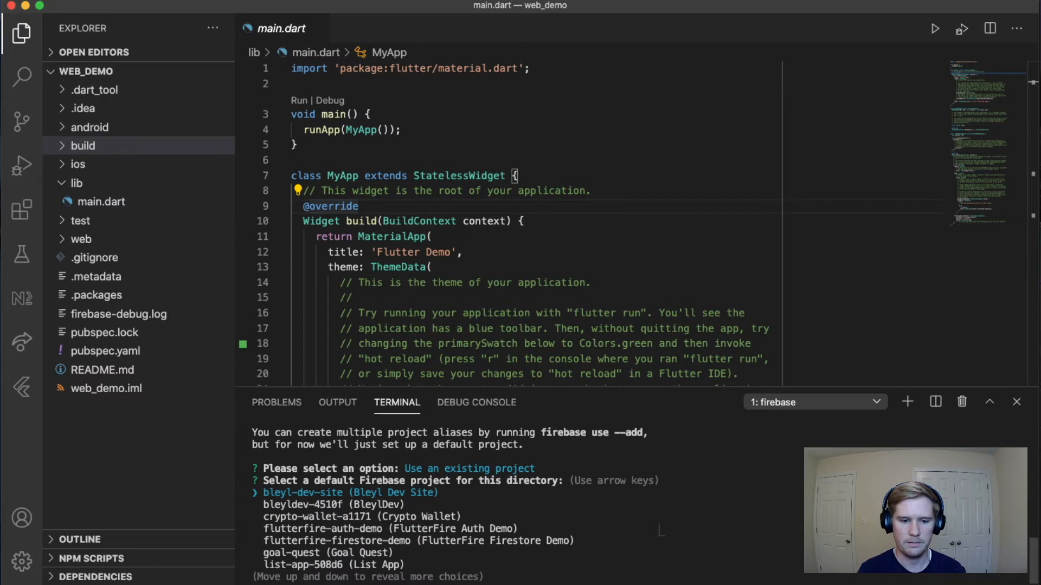
pyautogui.press('down')
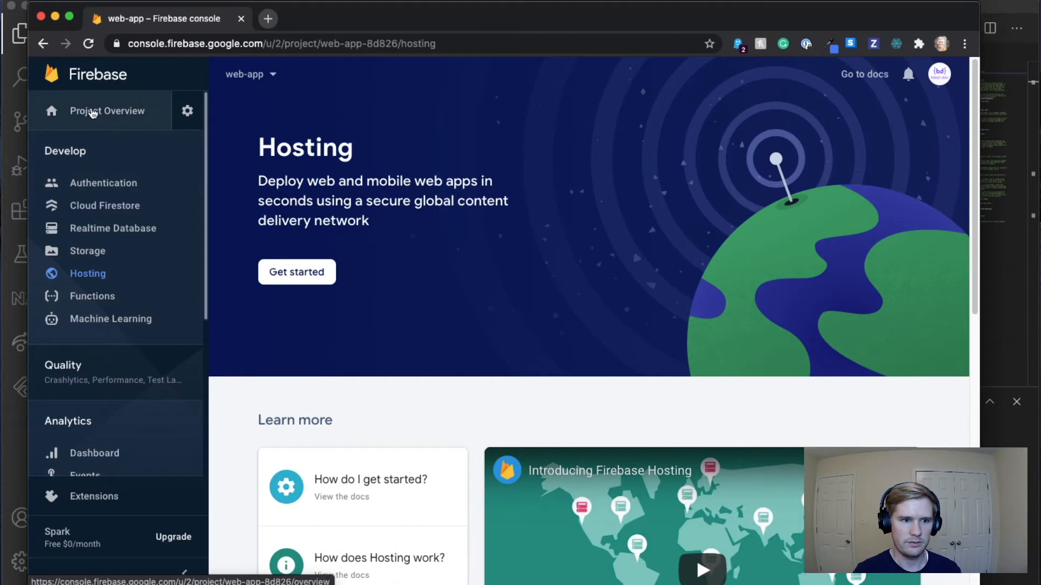
# Return to the web-app Project Overview page.
pyautogui.click(107, 111)
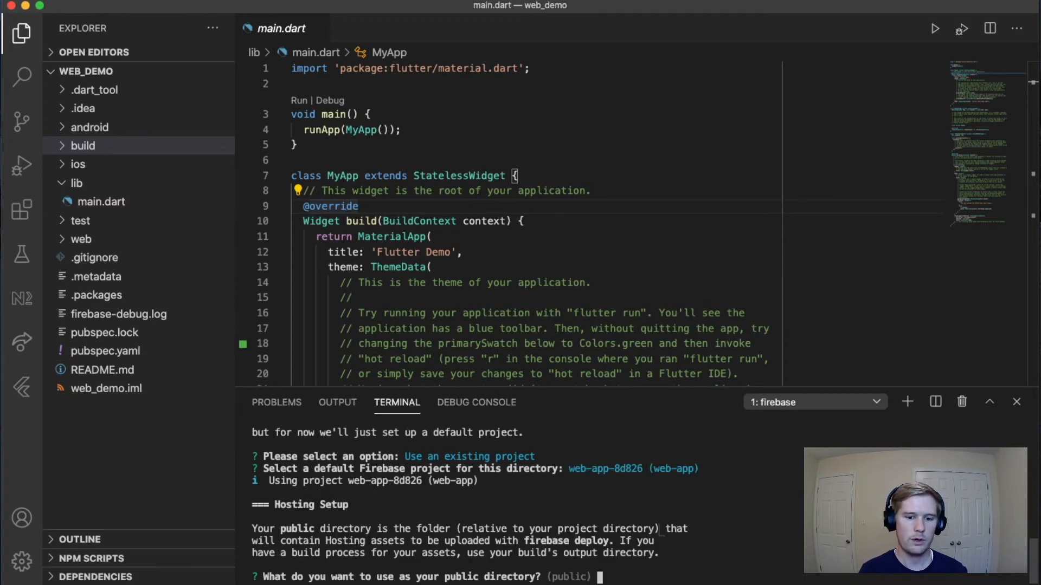
# Set build/web as the public directory and answer No to the remaining init prompt.
pyautogui.write('build')
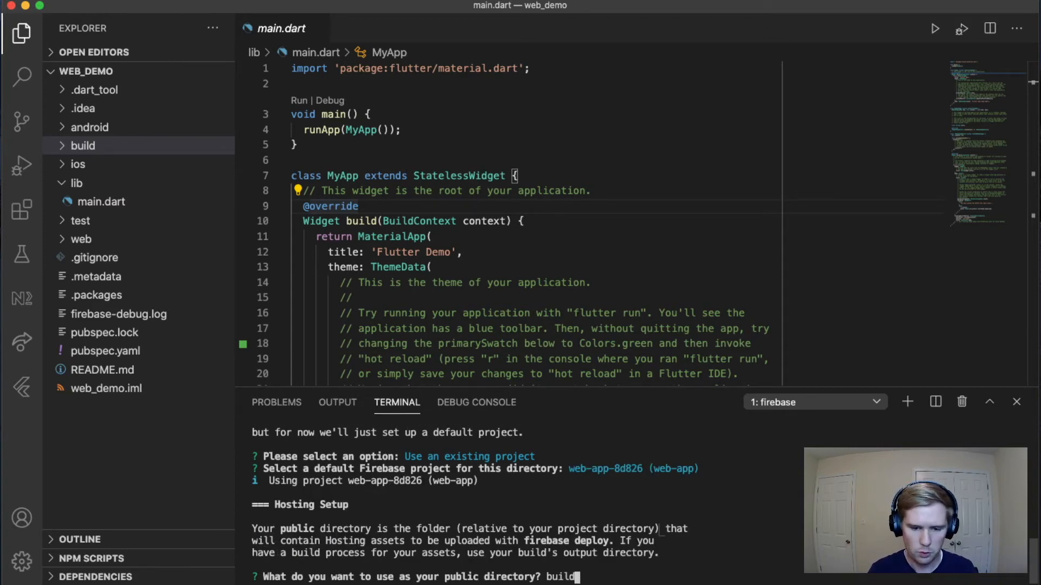
pyautogui.write('/web')
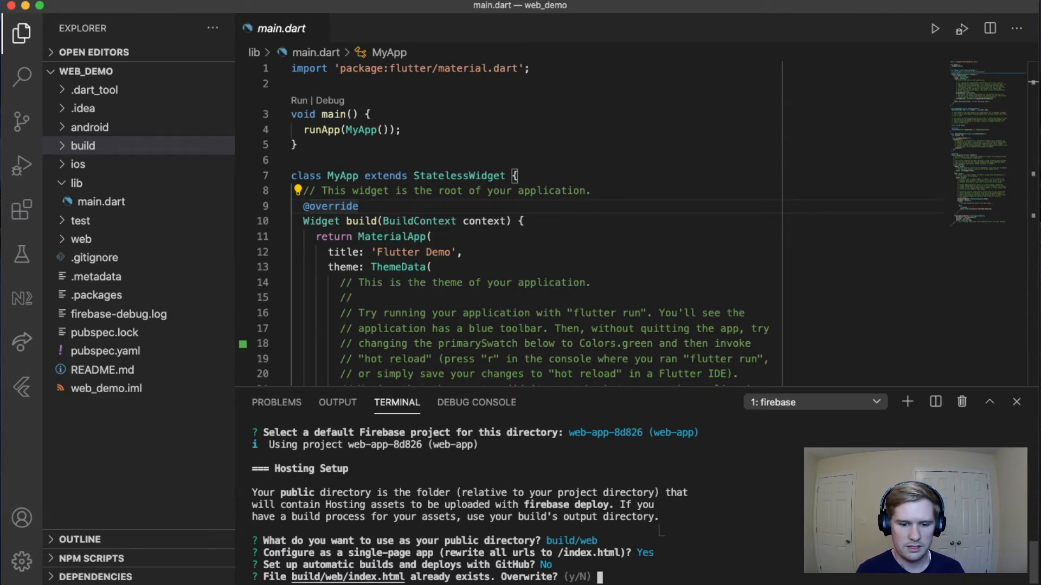
pyautogui.write('No')
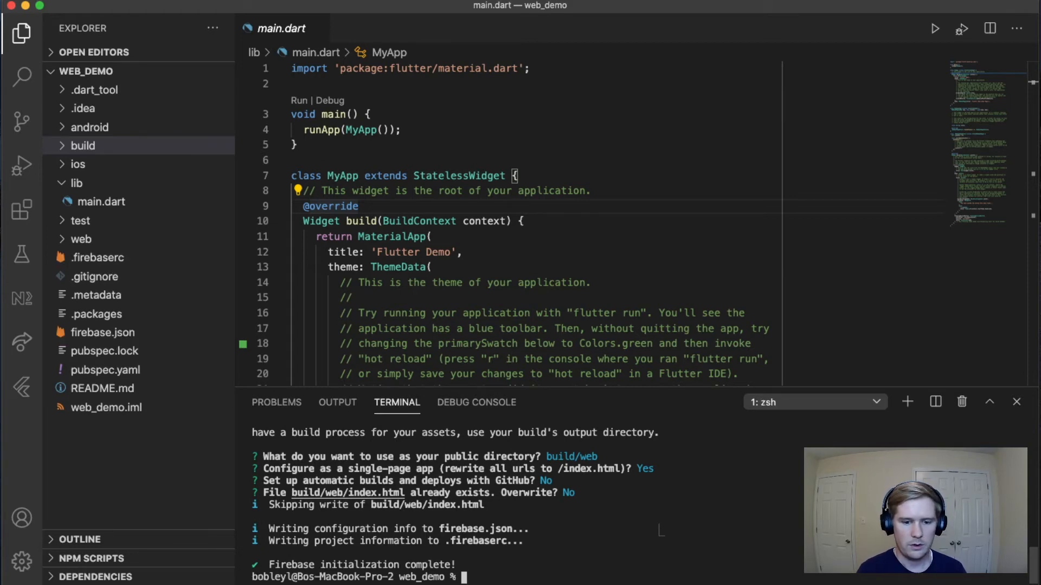
# Run firebase deploy and visit the live web-app-8d826.web.app hosting URL.
pyautogui.write('fireba')
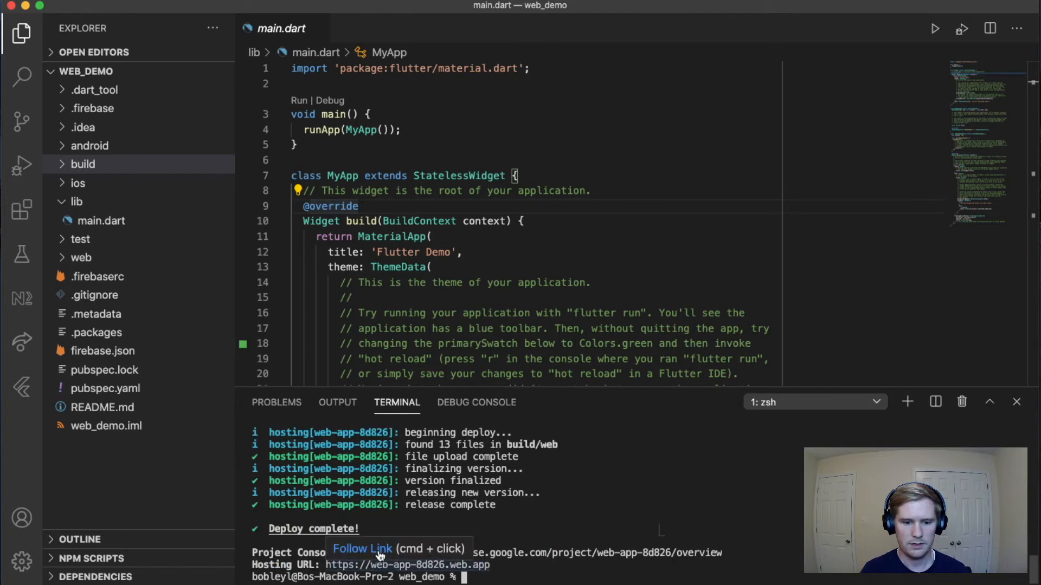
pyautogui.click(364, 549)
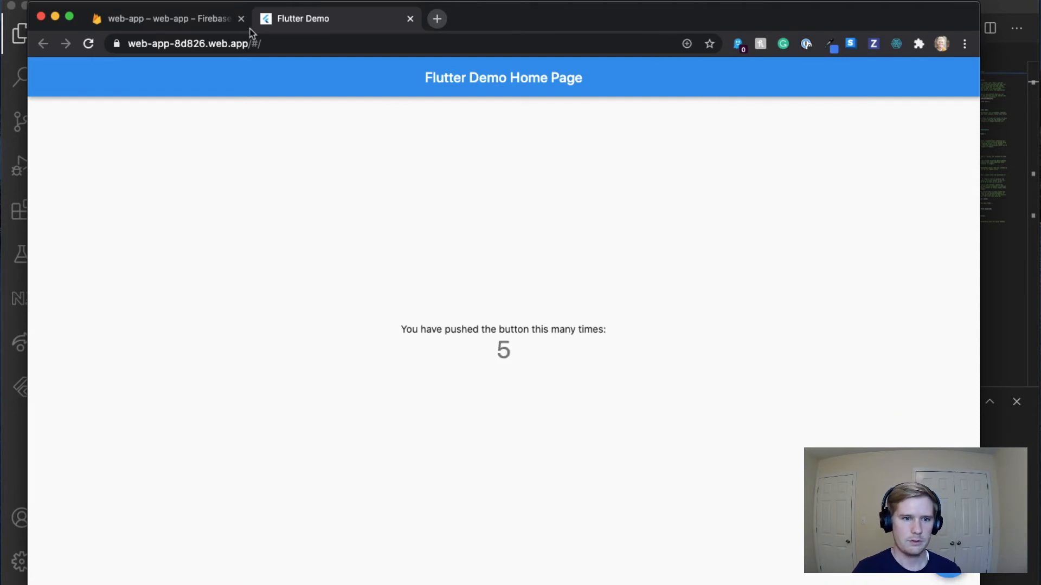
# Check the live site's address, then close the Flutter Demo tab.
pyautogui.click(193, 43)
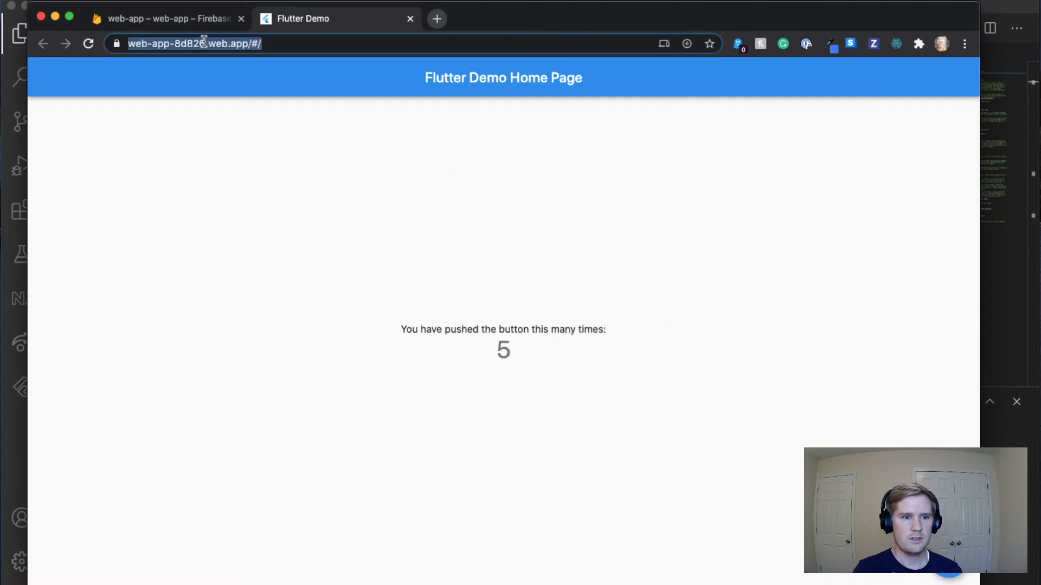
pyautogui.moveTo(345, 181)
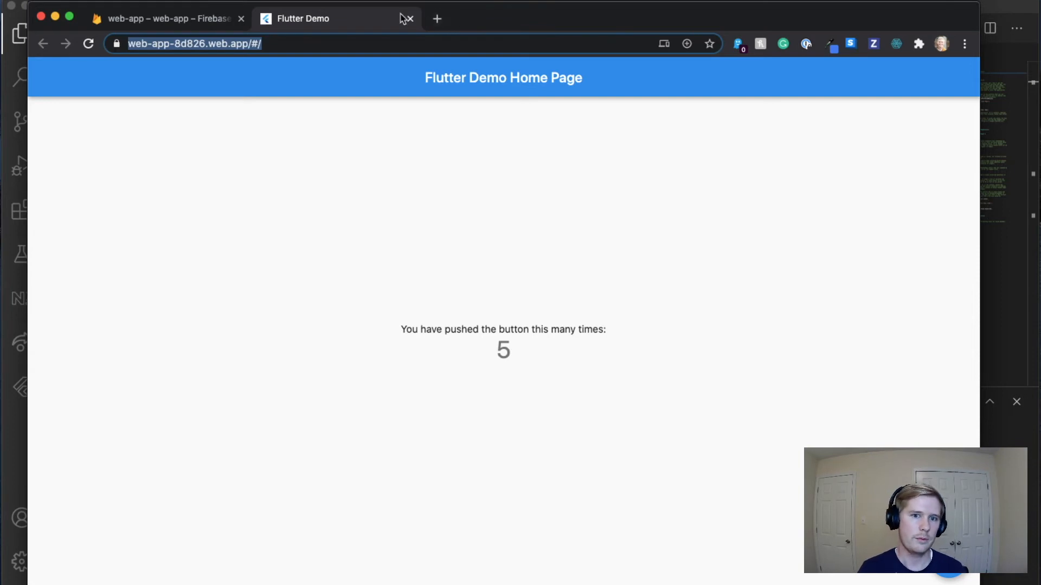
pyautogui.click(166, 18)
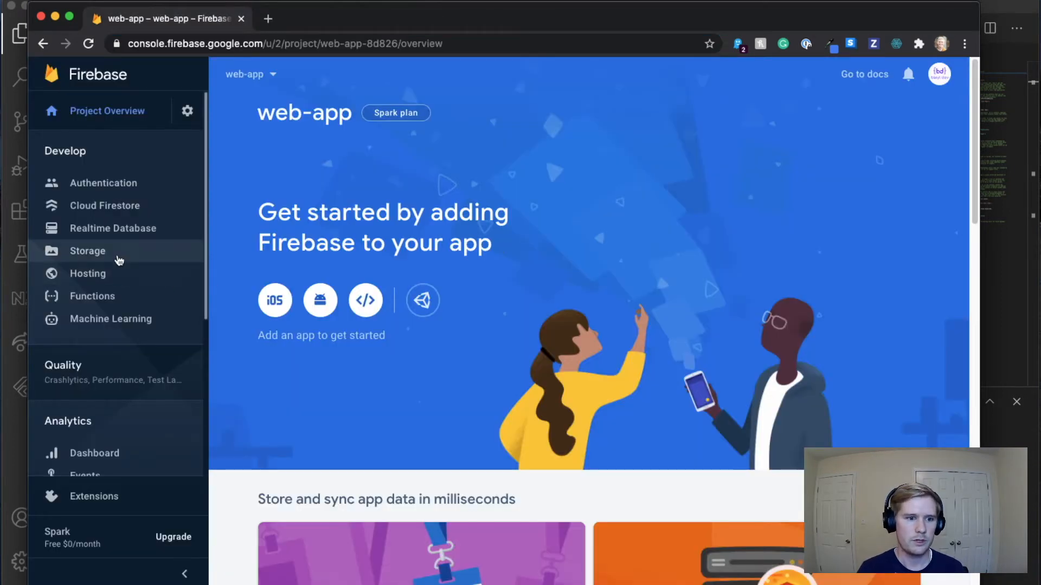
# Reach the Hosting dashboard via the sidebar, start Add custom domain, then cancel the dialog.
pyautogui.click(87, 250)
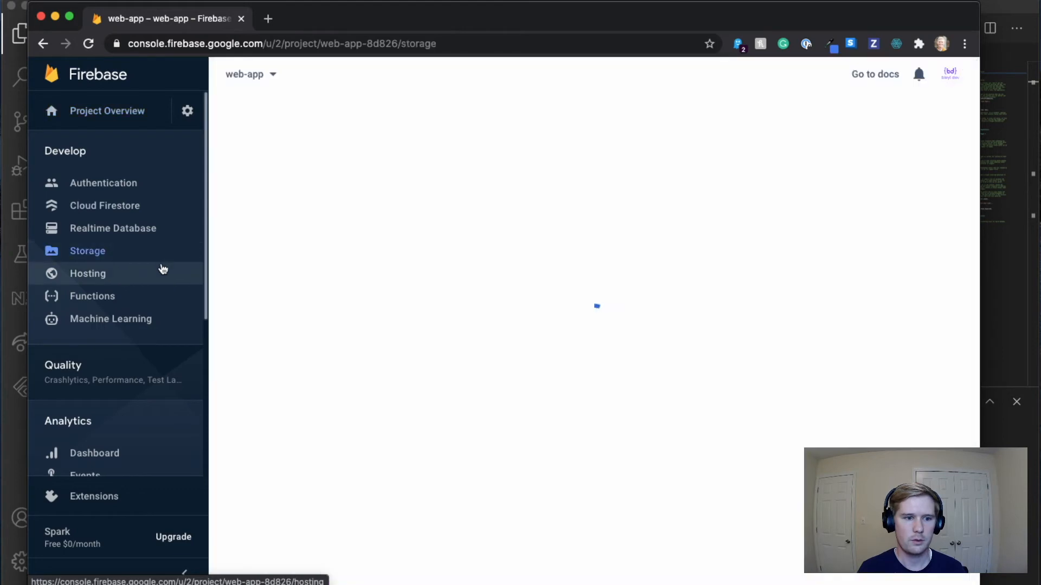
pyautogui.click(88, 273)
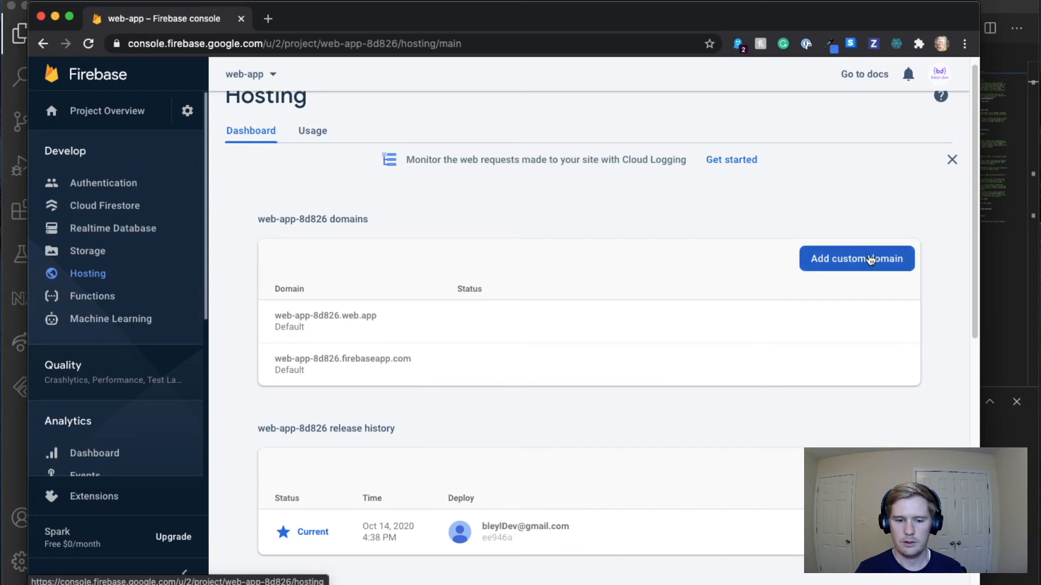
pyautogui.click(856, 258)
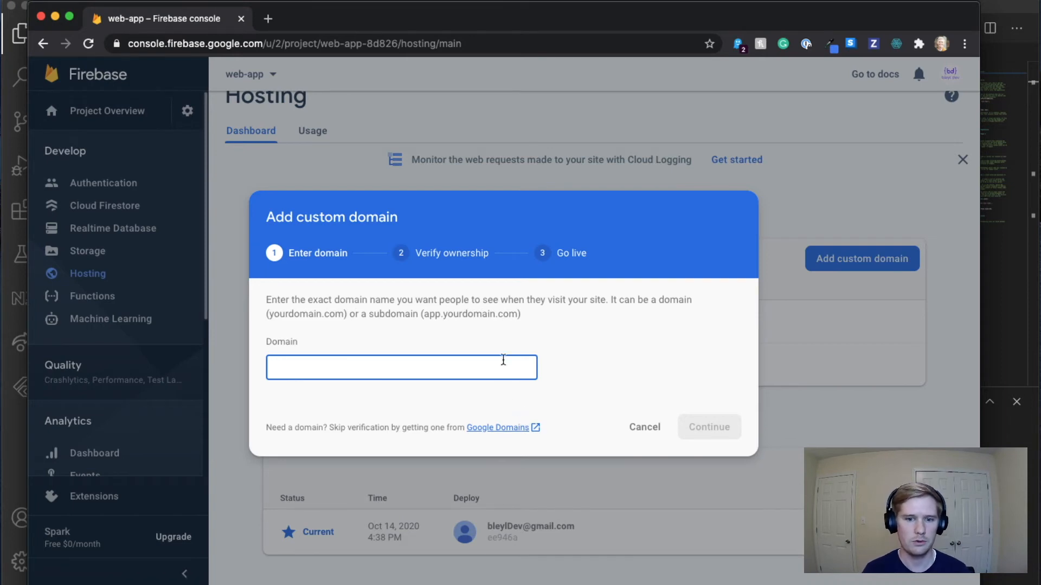
pyautogui.click(643, 427)
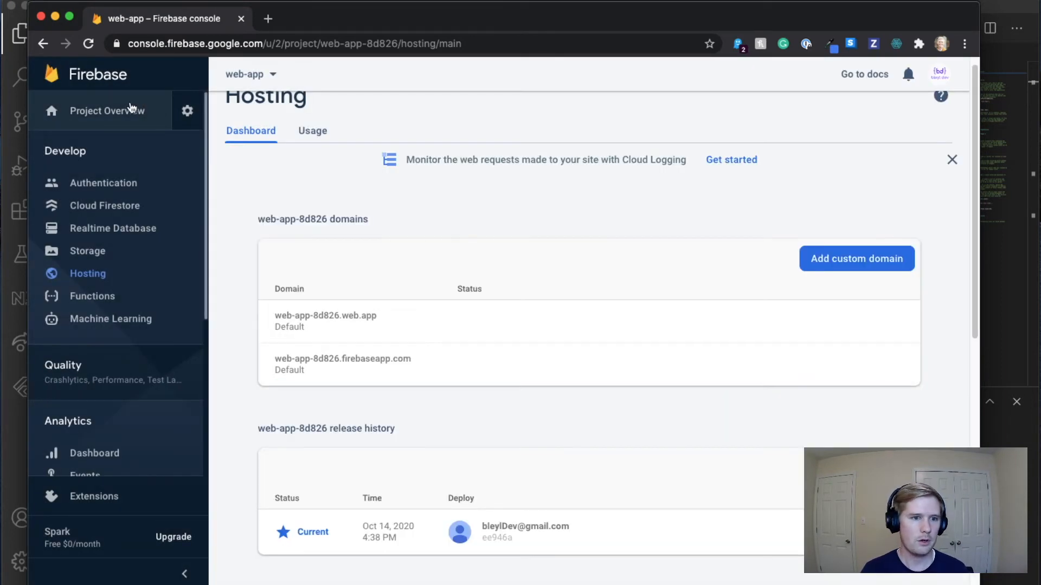
pyautogui.moveTo(146, 87)
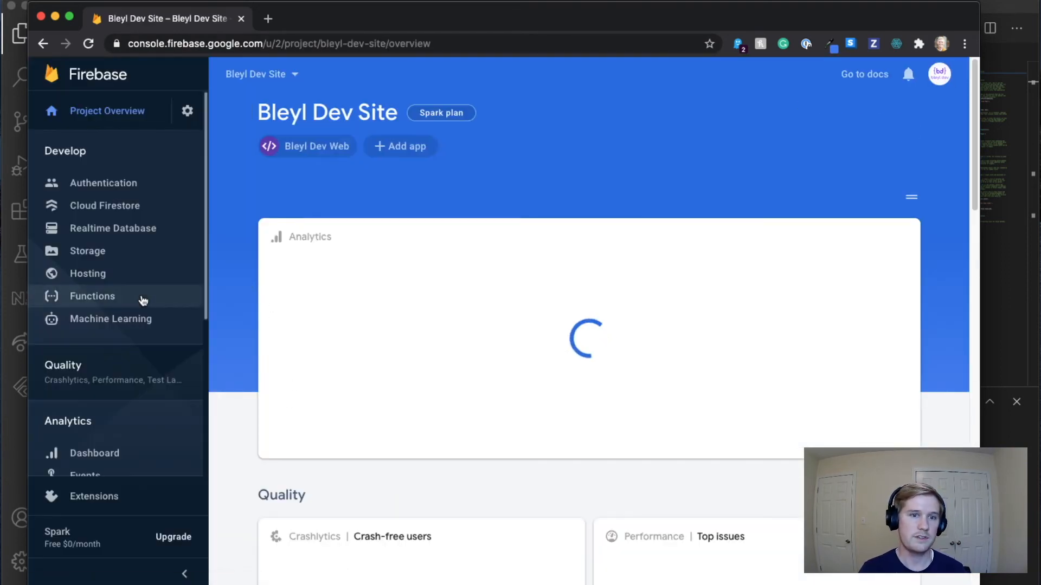
# View the www domain's Needs setup entry showing A records 151.101.1.195 and 151.101.65.195.
pyautogui.click(88, 273)
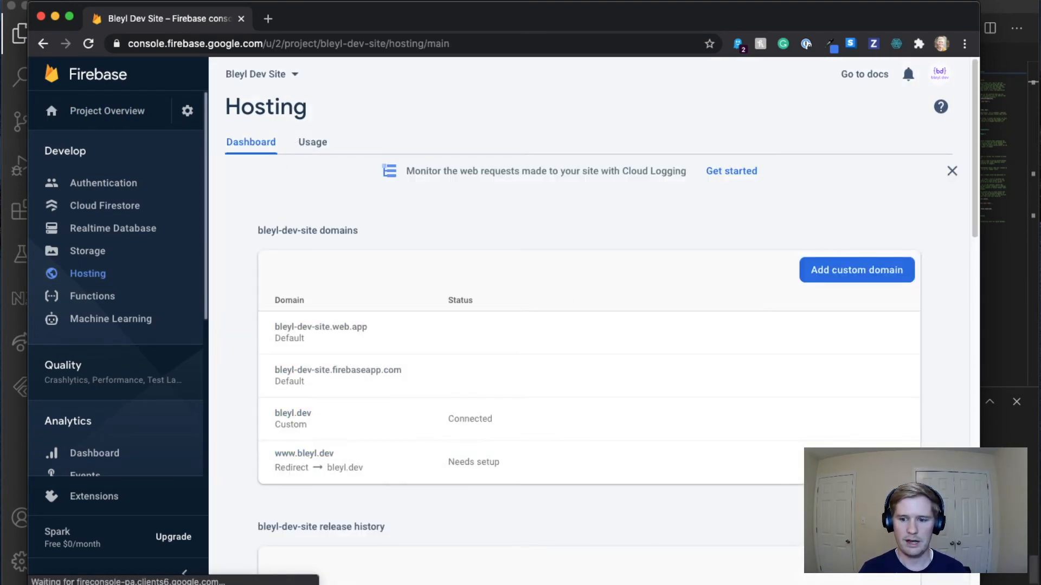
pyautogui.click(855, 270)
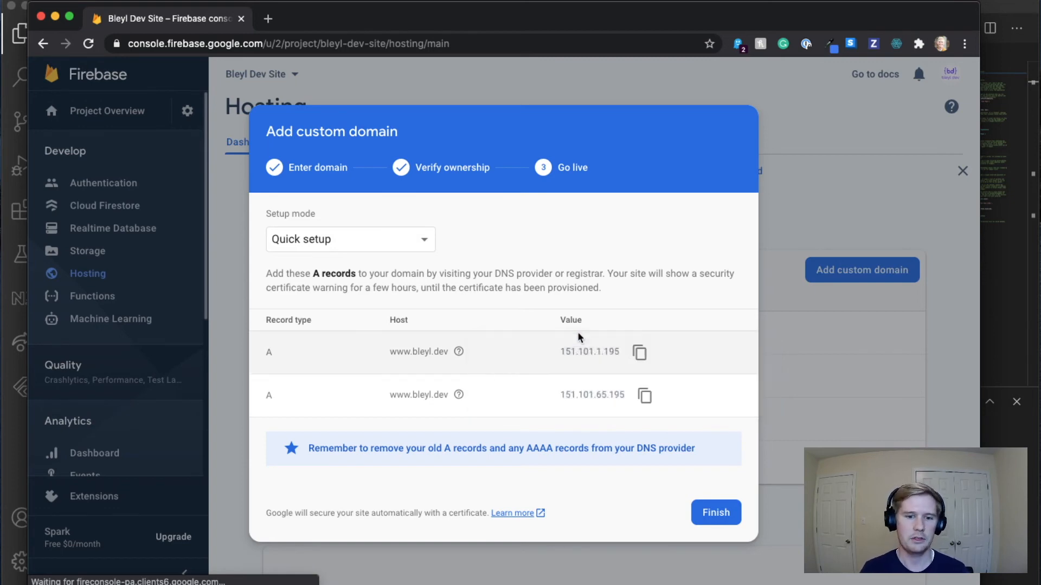
pyautogui.click(714, 513)
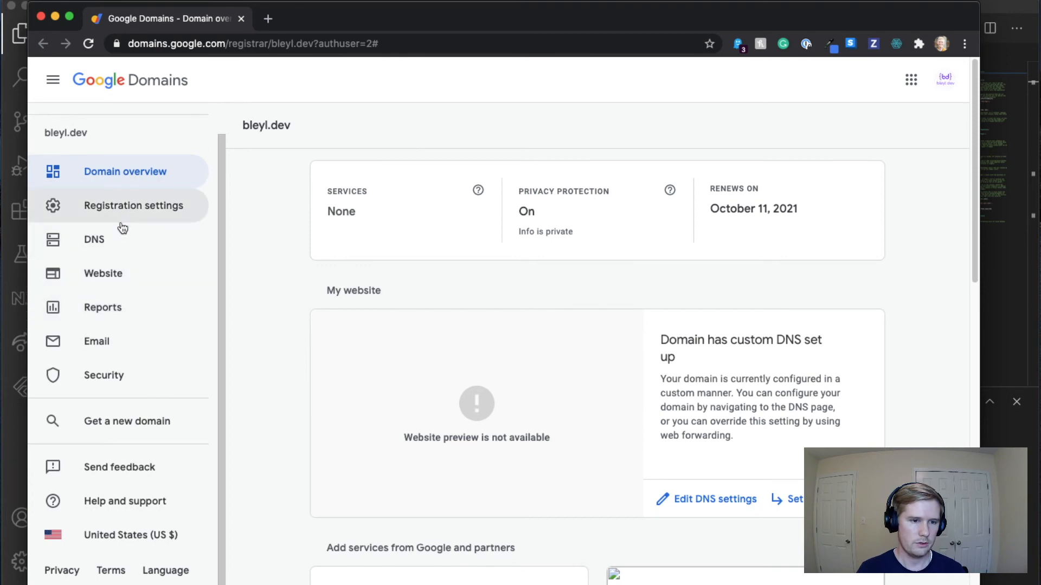
# Review bleyl.dev's custom resource records, keeping type A and checking the name and TTL fields.
pyautogui.click(93, 239)
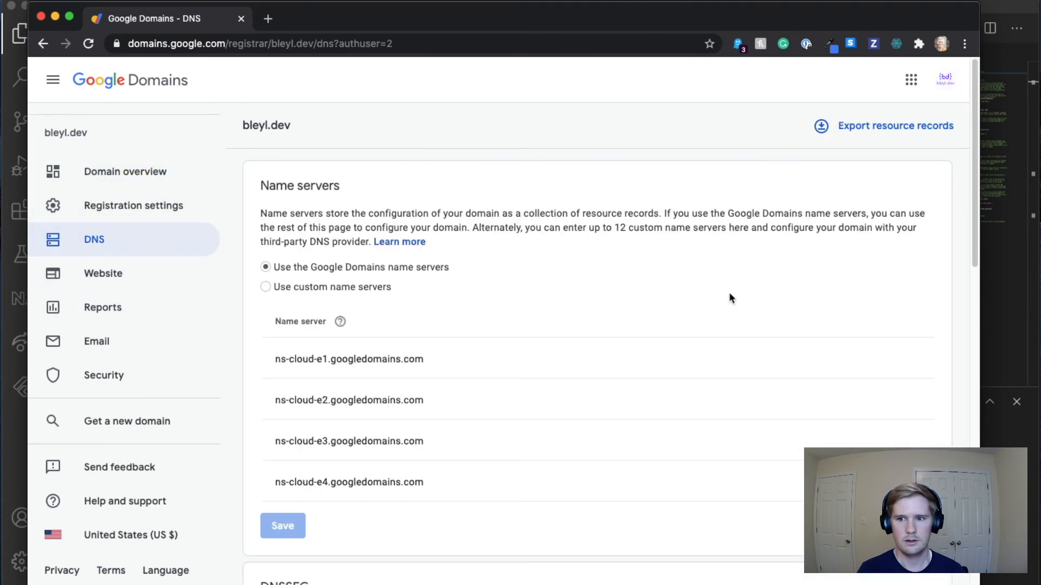
pyautogui.scroll(-3)
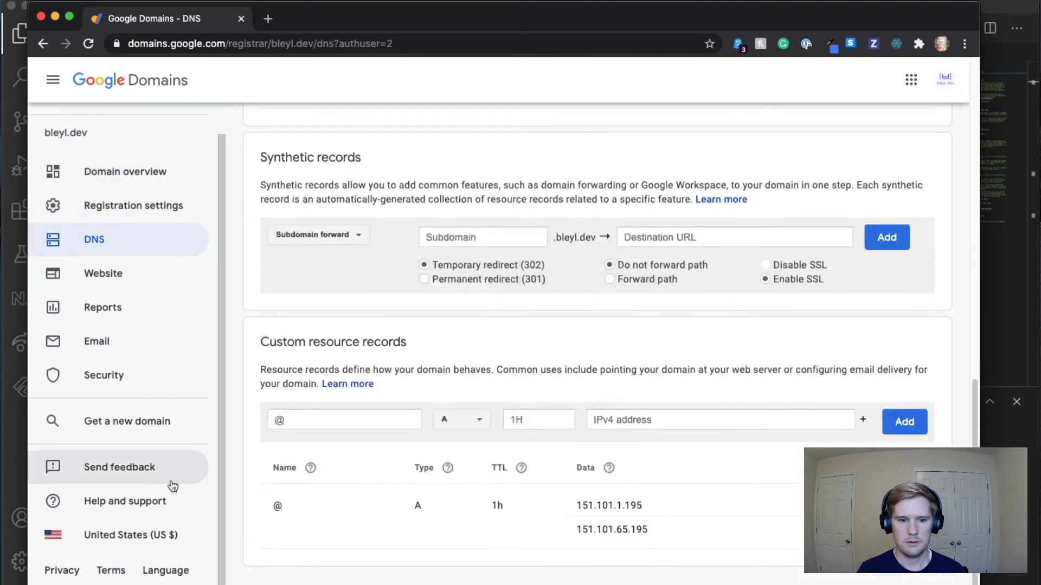
pyautogui.moveTo(384, 341)
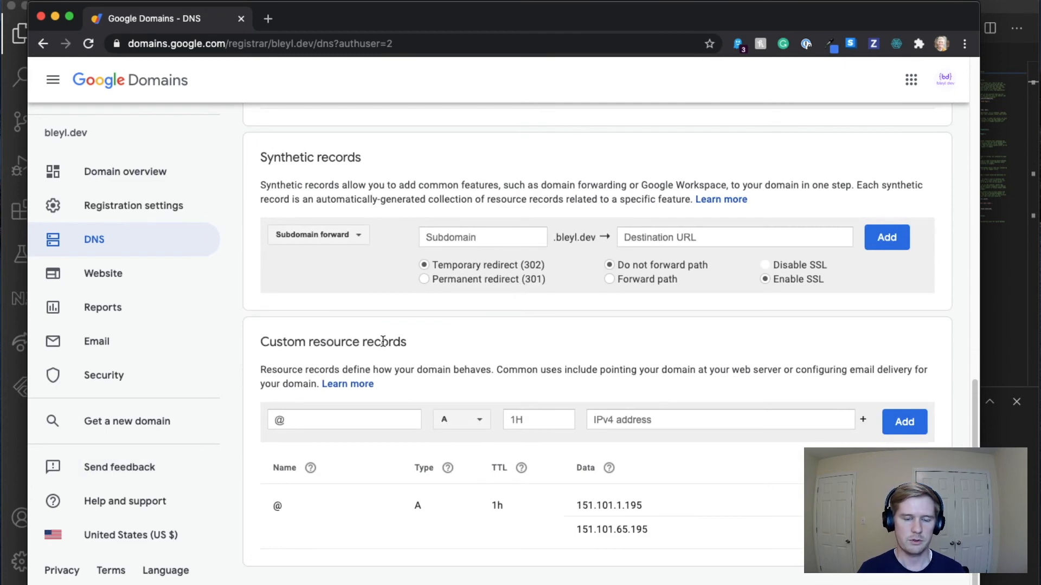
pyautogui.moveTo(618, 390)
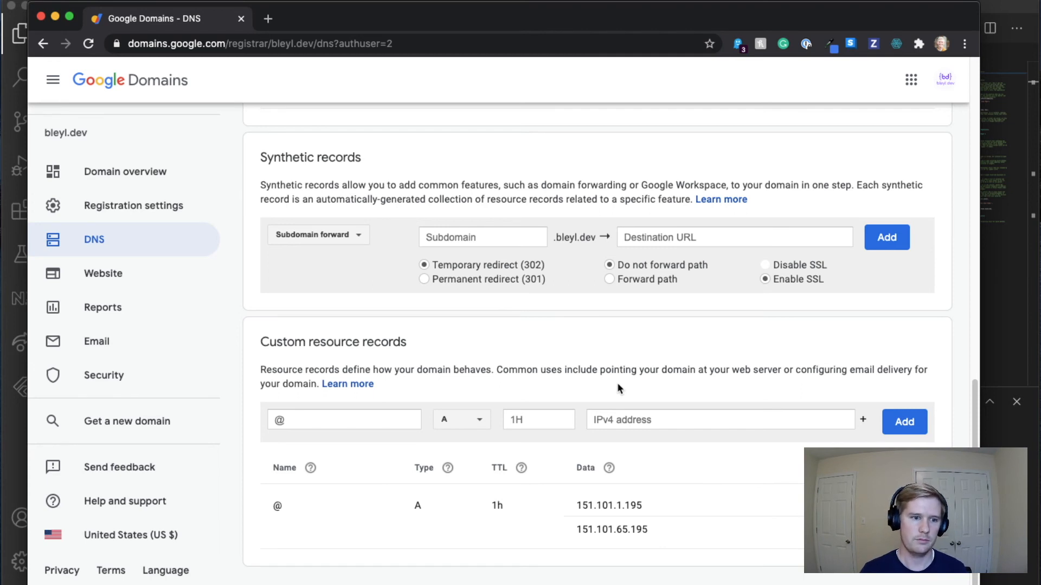
pyautogui.moveTo(448, 438)
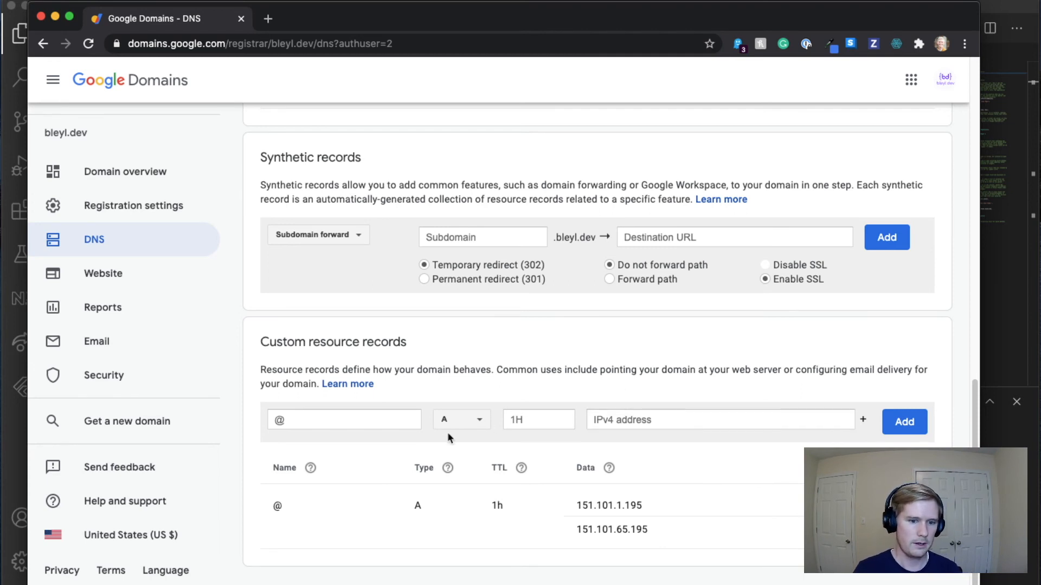
pyautogui.click(343, 418)
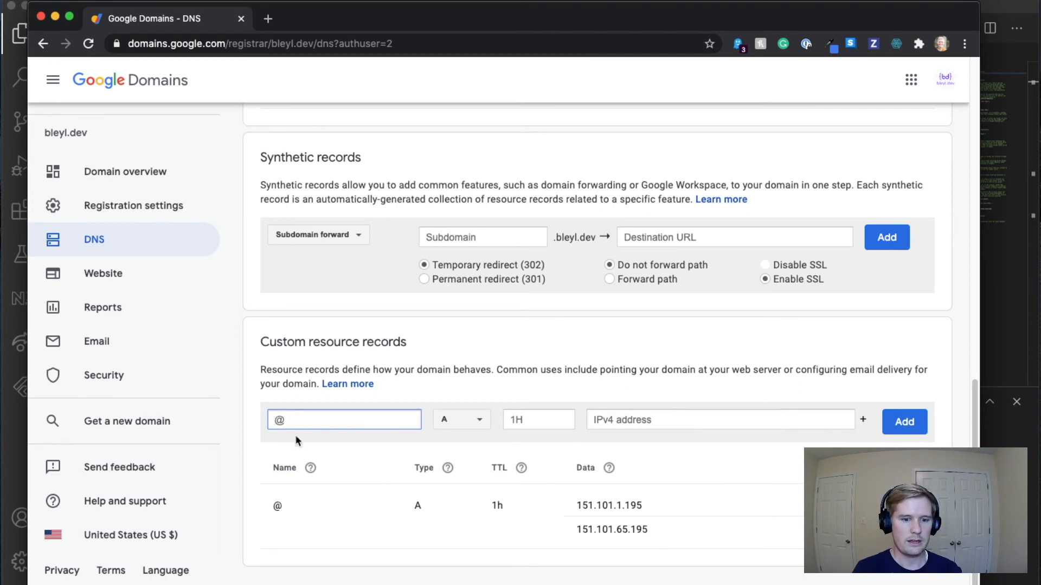
pyautogui.click(459, 419)
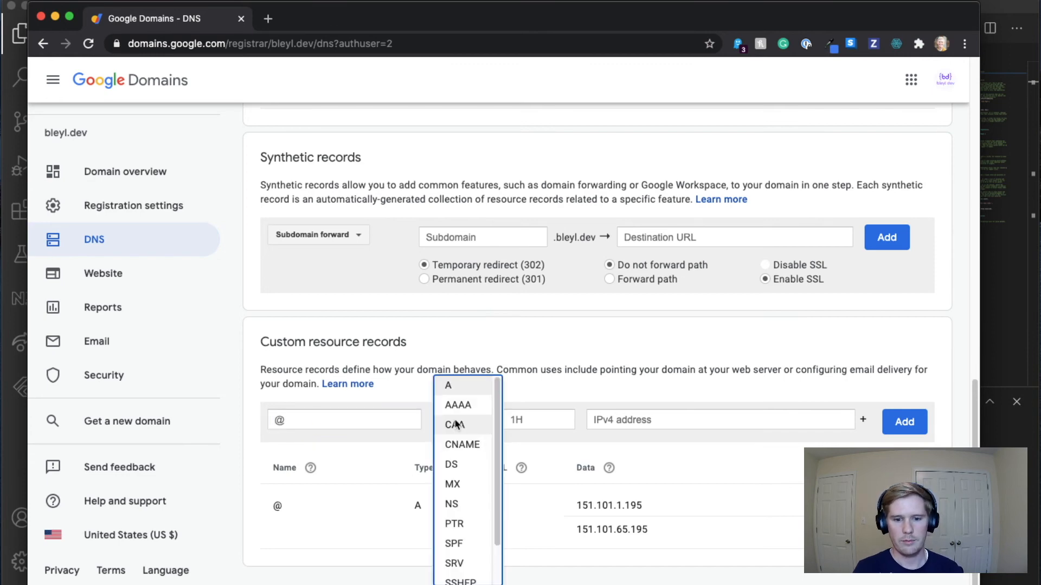
pyautogui.click(448, 386)
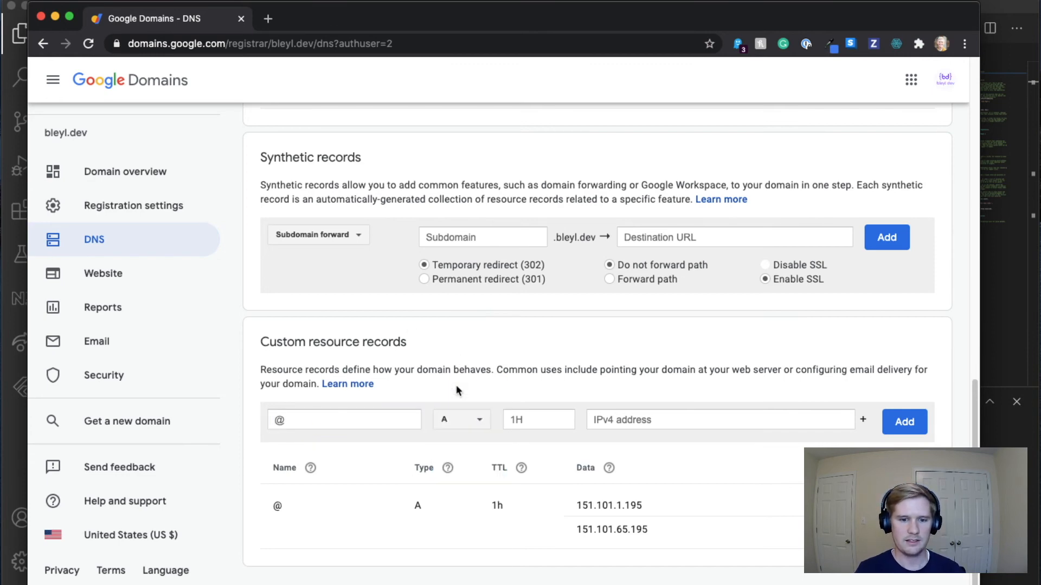
pyautogui.moveTo(421, 170)
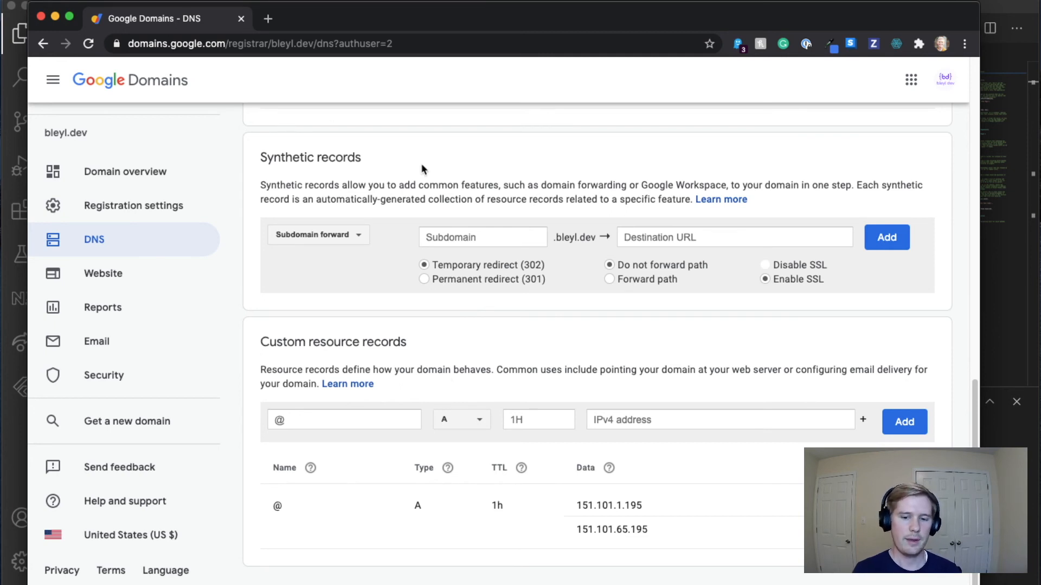
pyautogui.click(537, 420)
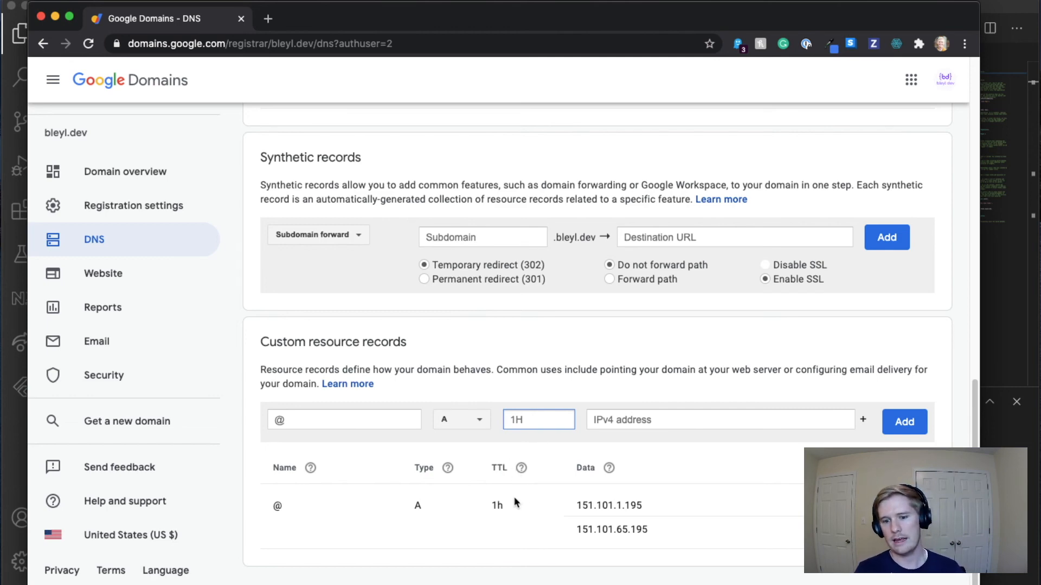
pyautogui.moveTo(605, 454)
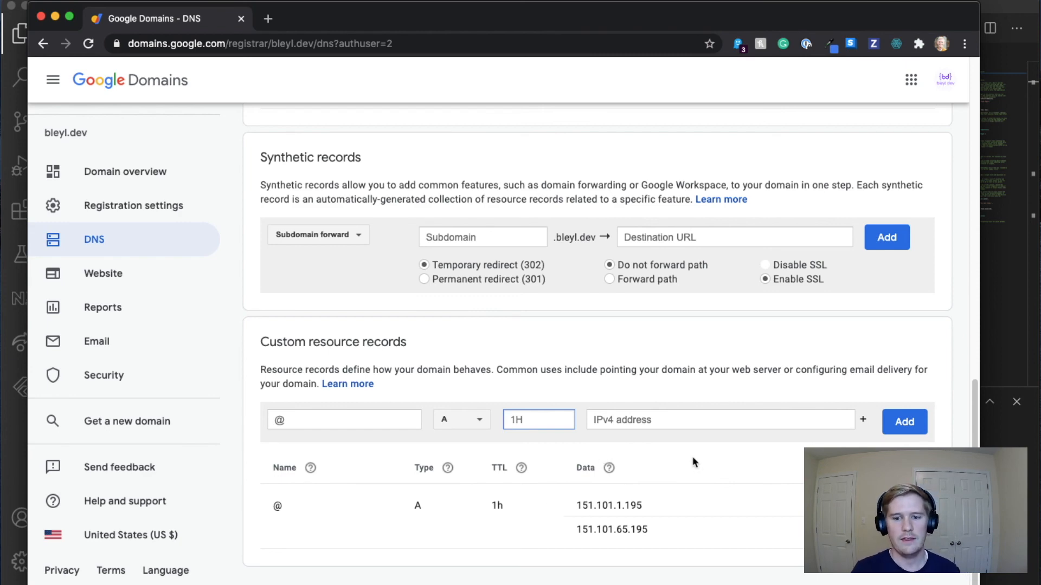
pyautogui.click(720, 419)
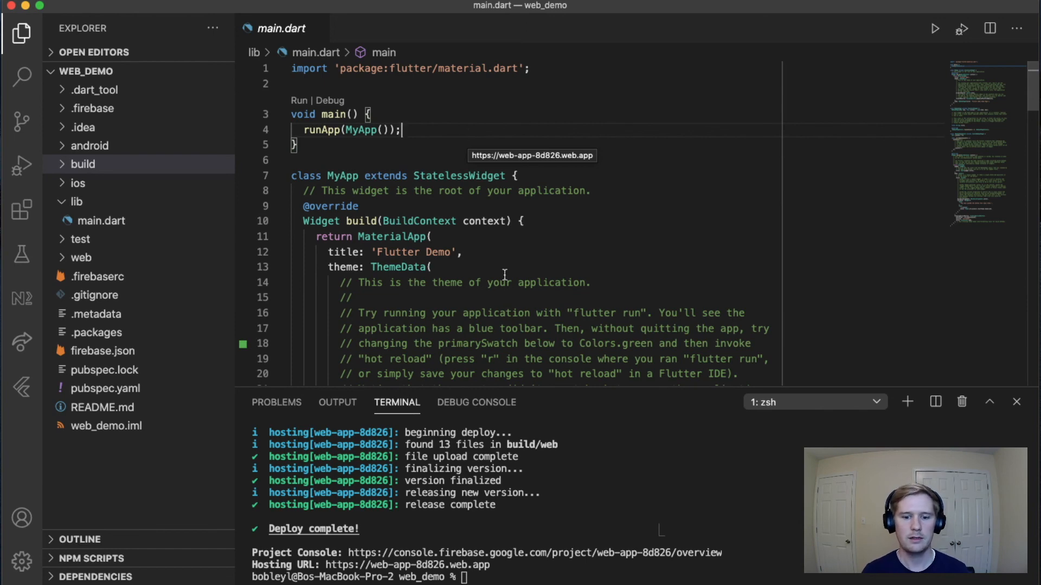
# Run flutter build web in the terminal to rebuild the app after scrolling main.dart.
pyautogui.scroll(-3)
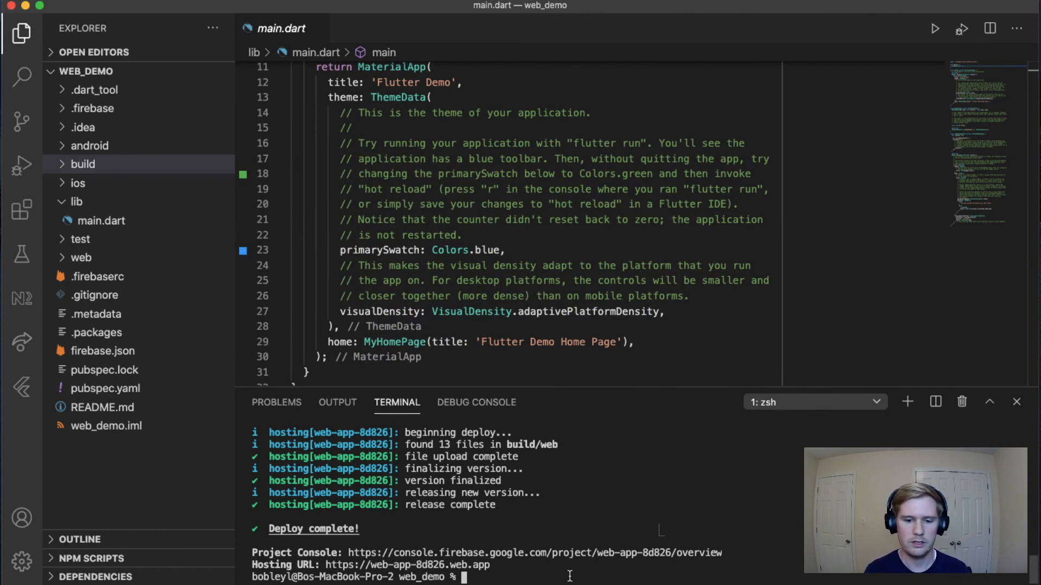
pyautogui.write('flutter build web')
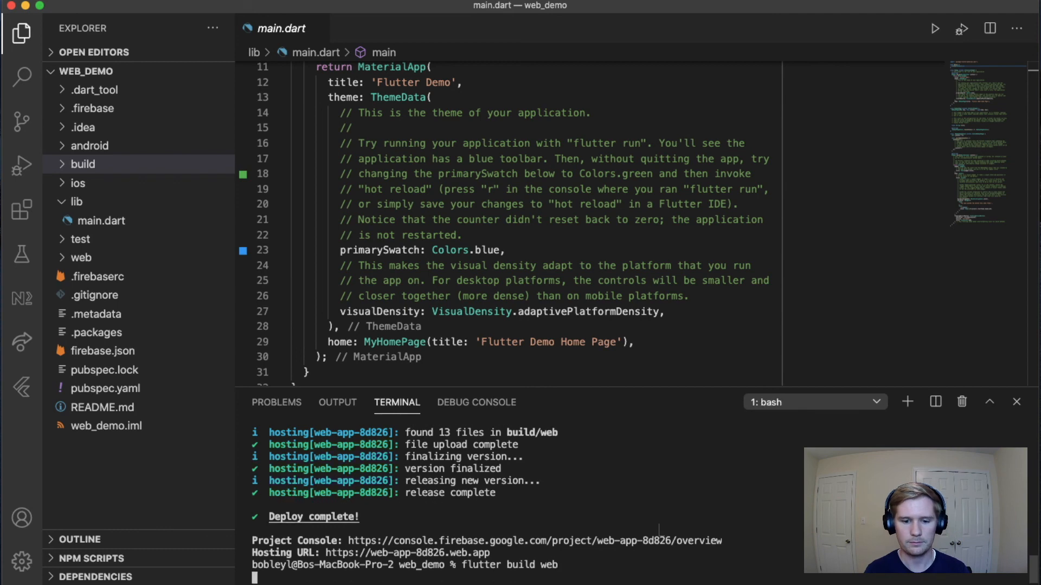